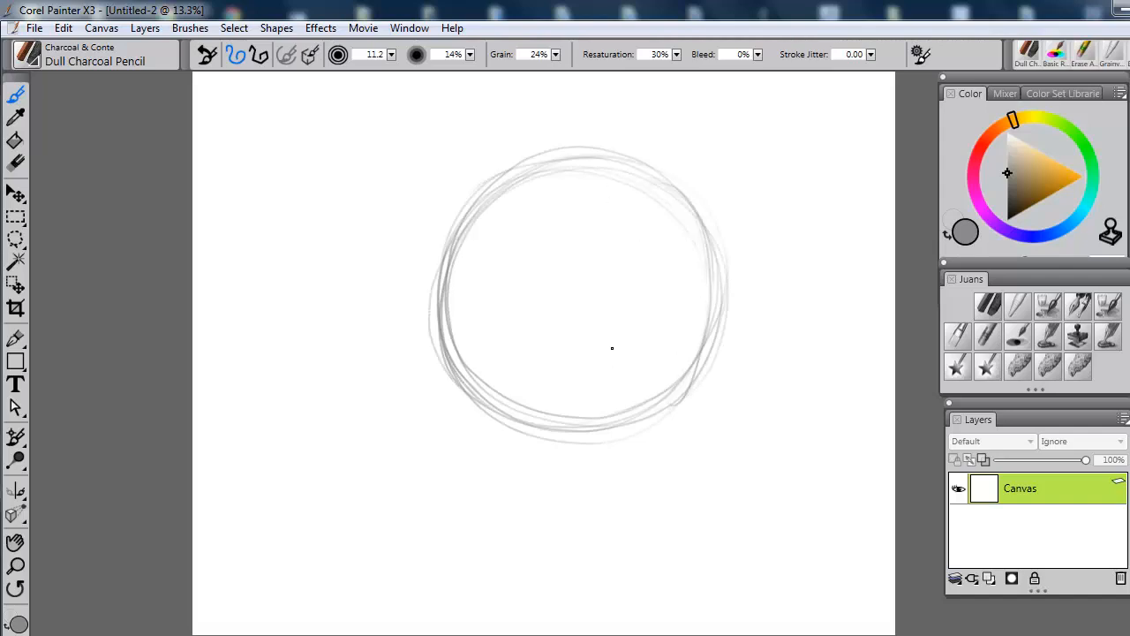
# - Draw vertical and horizontal centre guides through the head circle, then mark ears, eyes and mouth
pyautogui.moveTo(587, 192); pyautogui.dragTo(583, 353)
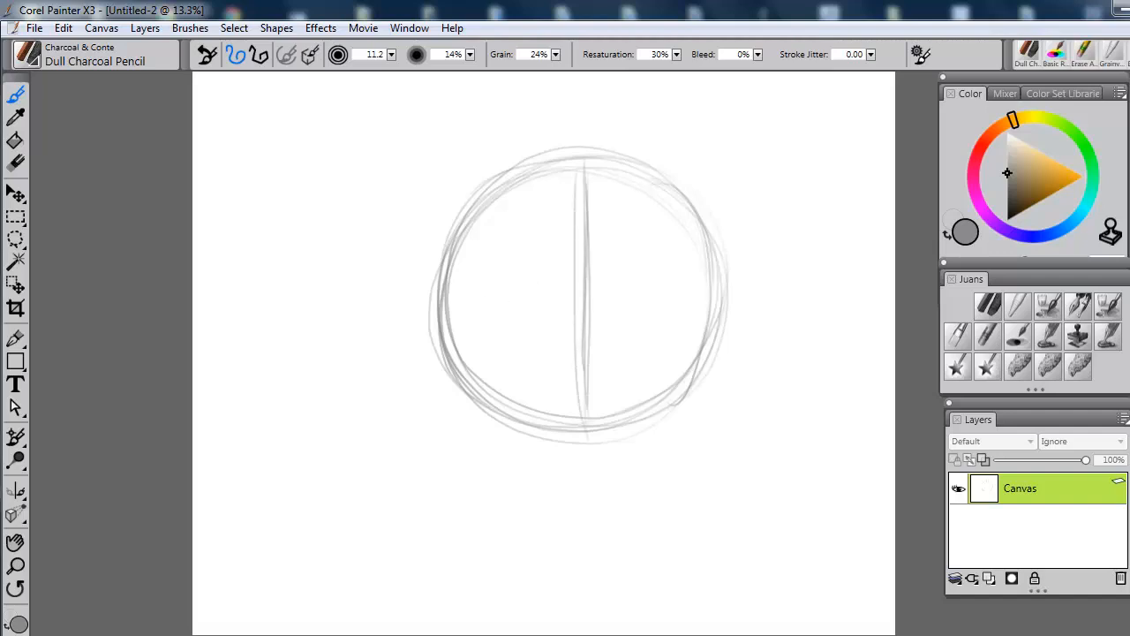
pyautogui.moveTo(432, 287); pyautogui.dragTo(706, 287)
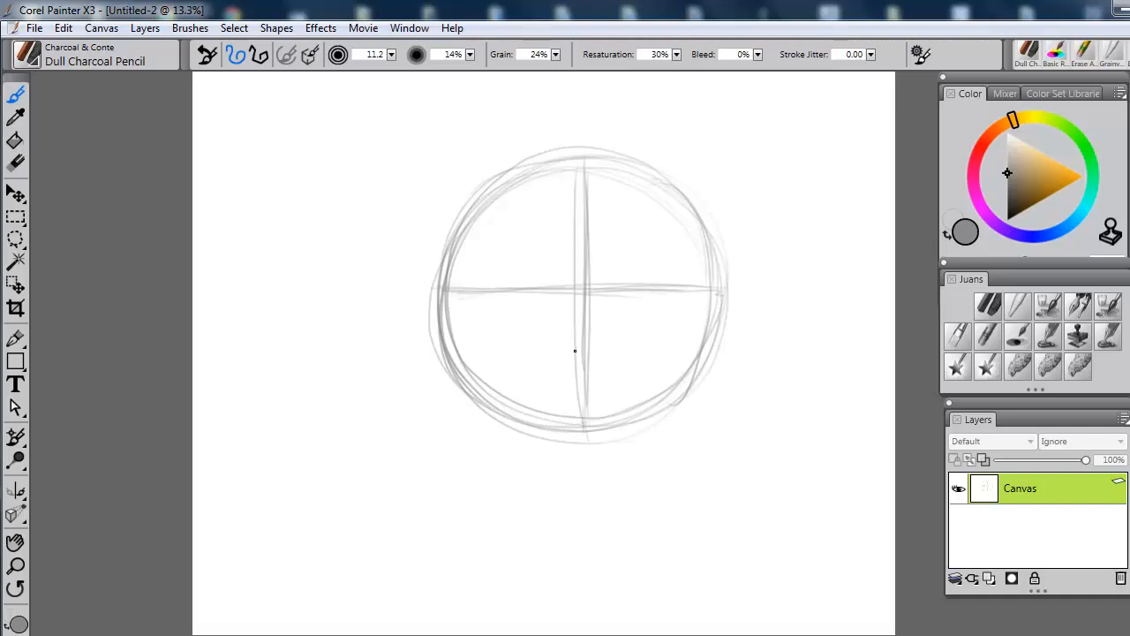
pyautogui.moveTo(547, 351); pyautogui.dragTo(623, 349)
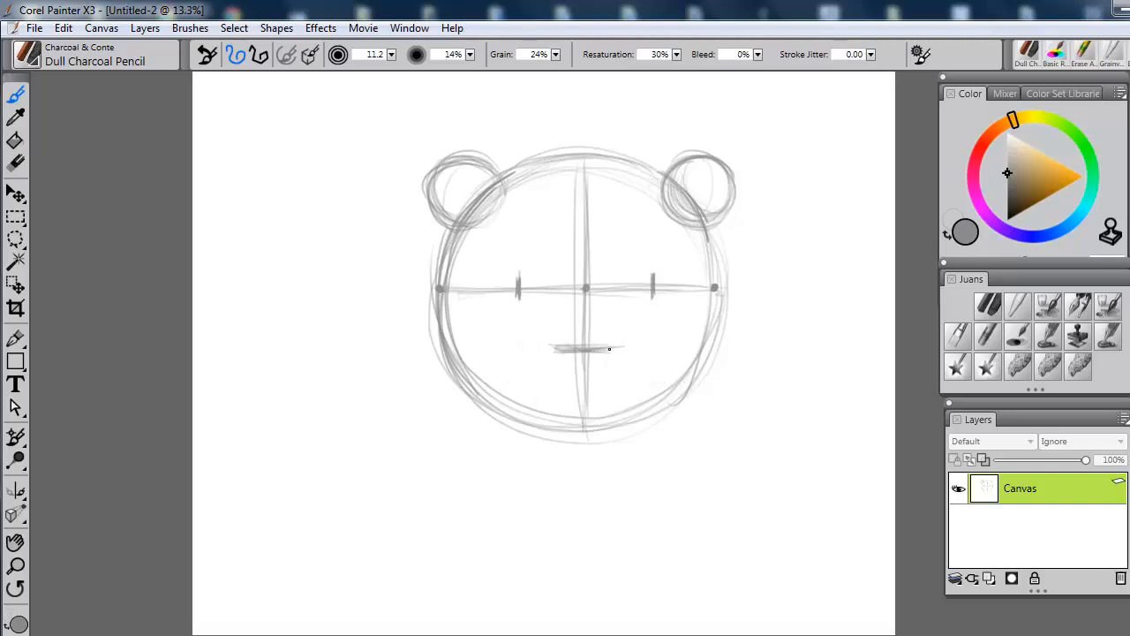
# - Add a new layer, fade the sketch to faint grey with a large low-opacity eraser, and reselect the pencil
pyautogui.click(989, 578)
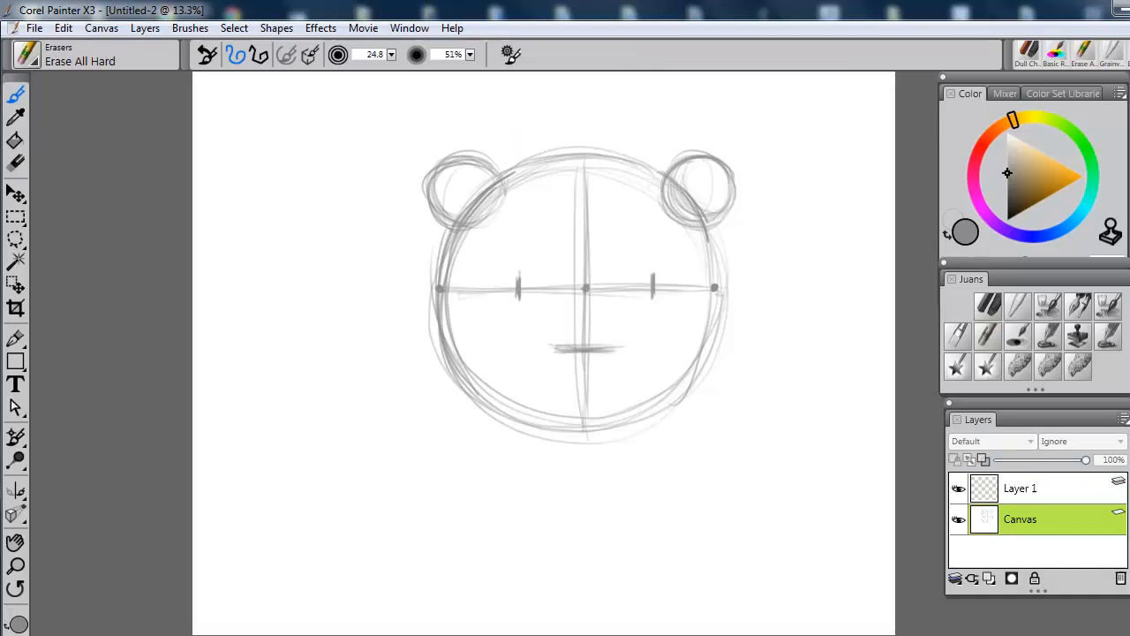
pyautogui.moveTo(347, 66); pyautogui.dragTo(451, 67)
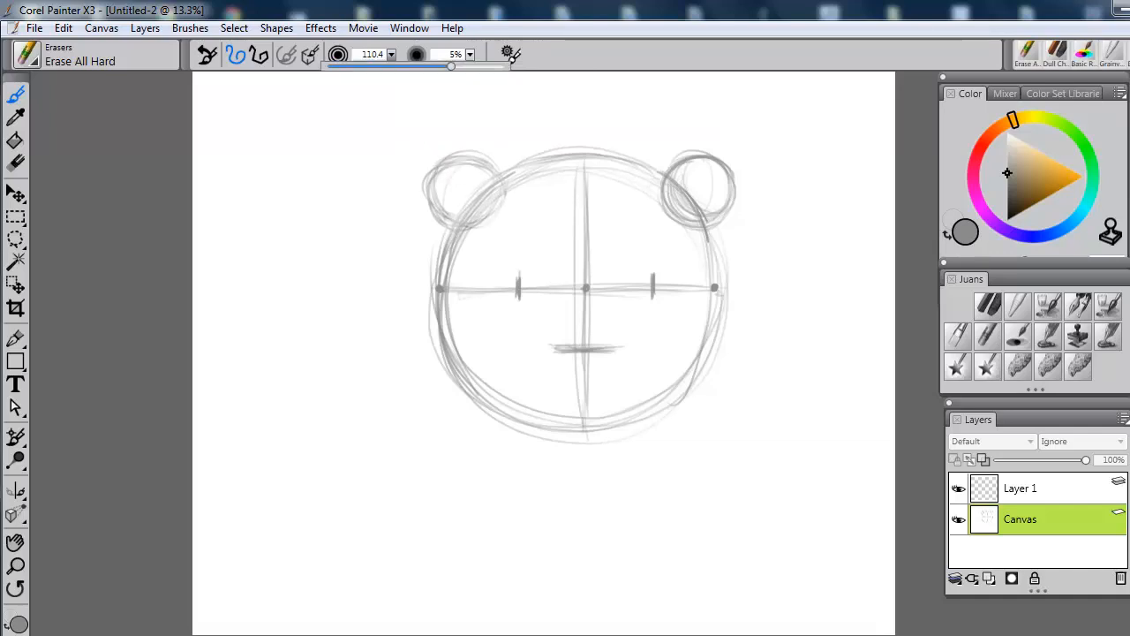
pyautogui.moveTo(415, 68); pyautogui.dragTo(455, 68)
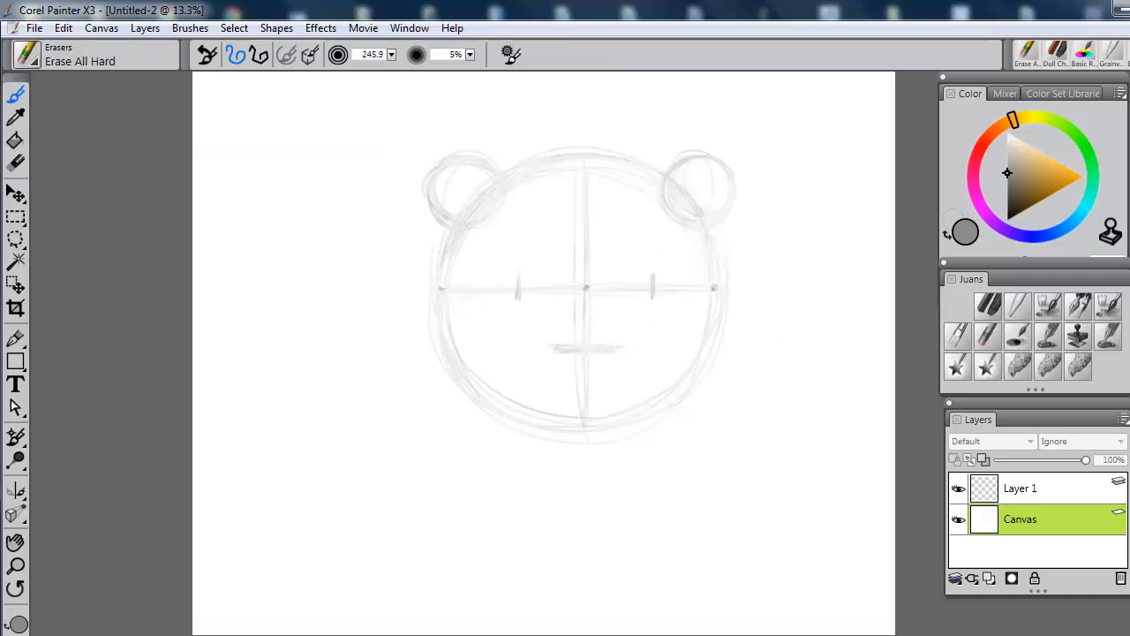
pyautogui.click(1020, 488)
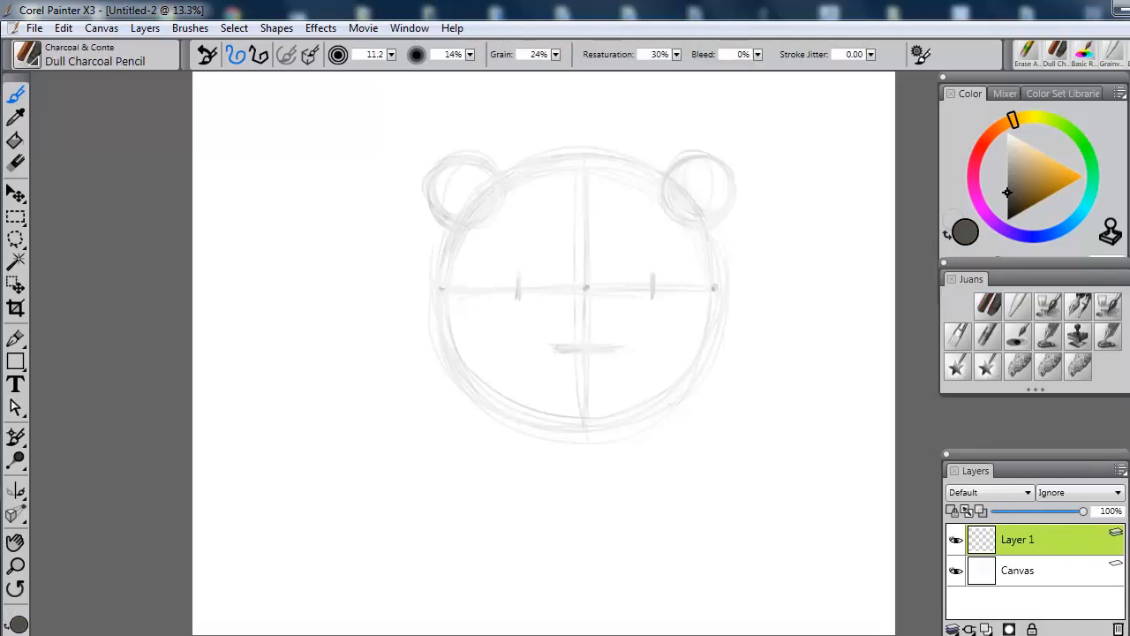
# - With a grey pencil on Layer 1, outline two round eyes, then shape the triangular nose and smiling mouth
pyautogui.click(1006, 176)
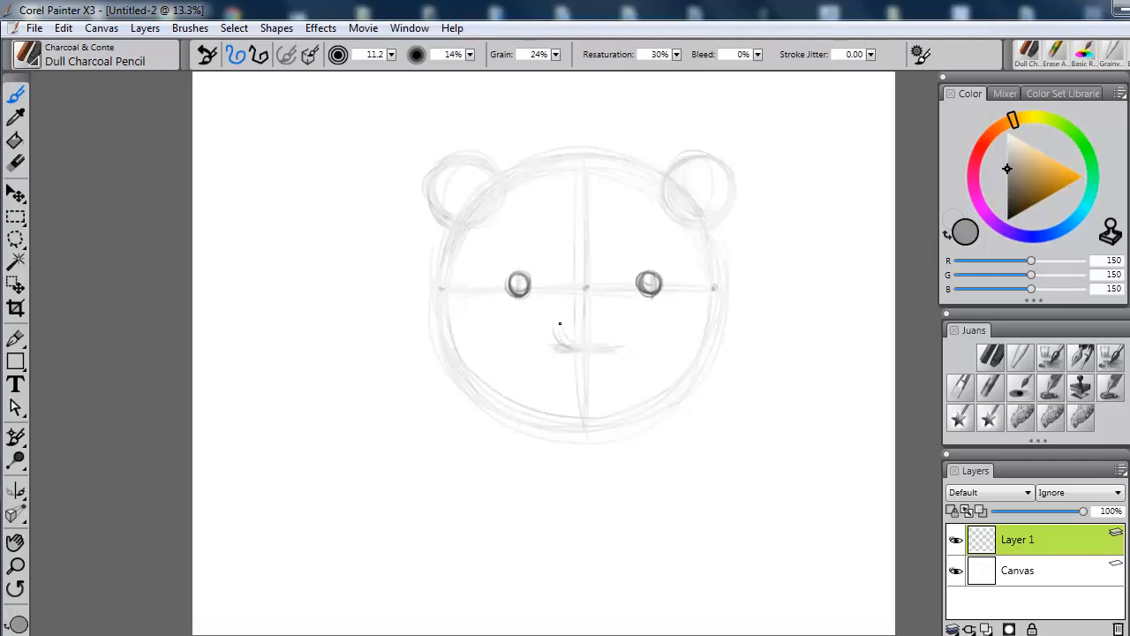
pyautogui.moveTo(565, 322); pyautogui.dragTo(601, 353)
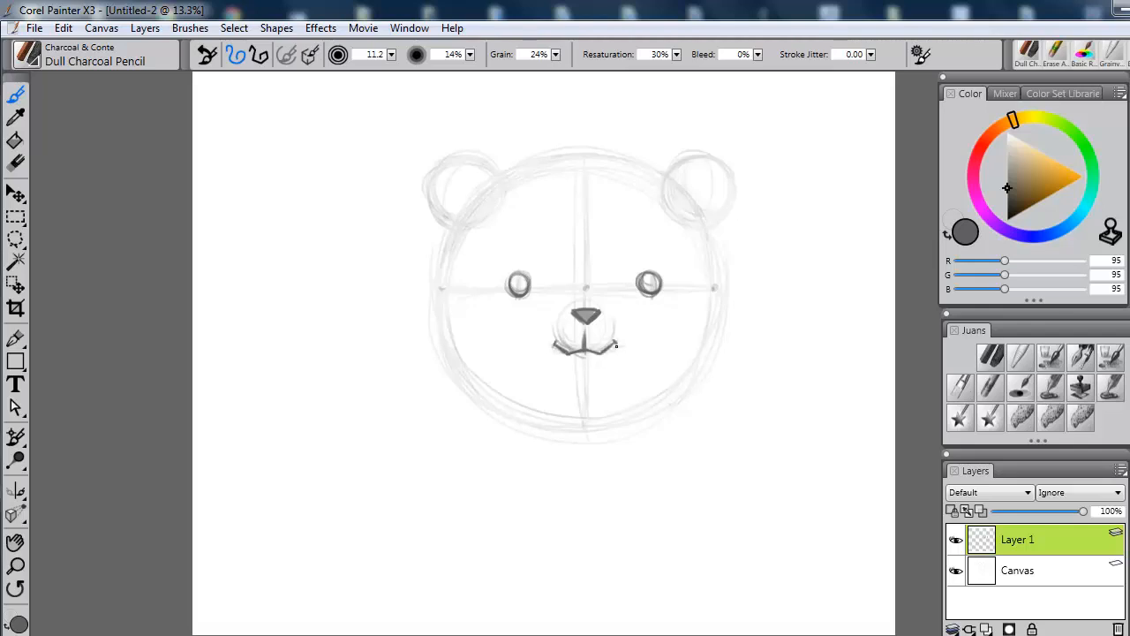
pyautogui.moveTo(565, 362); pyautogui.dragTo(605, 362)
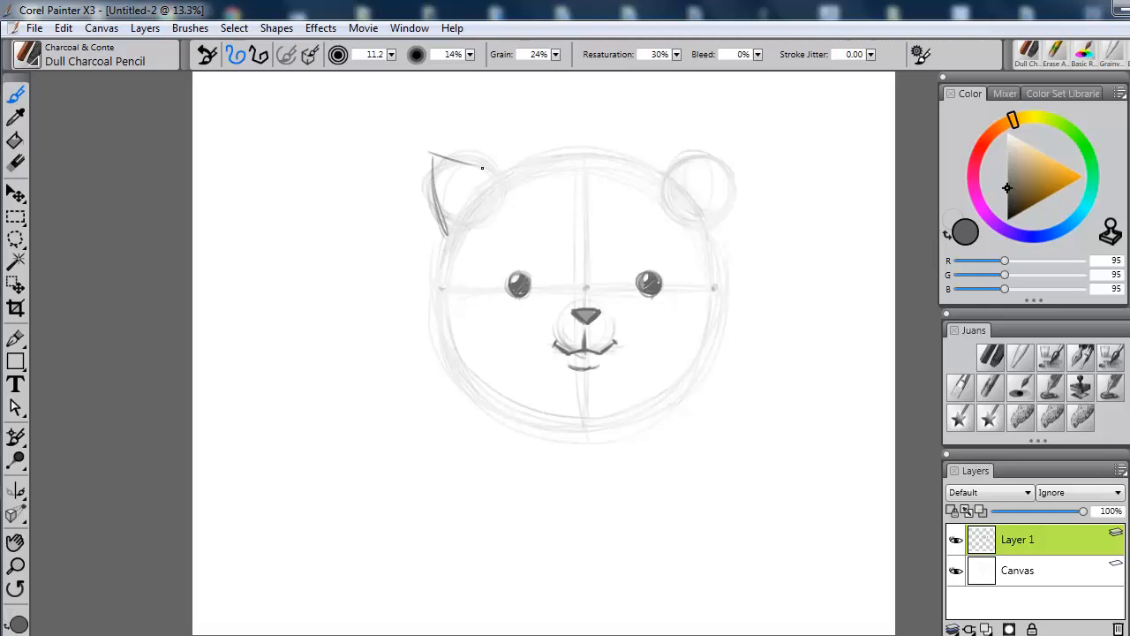
# - Draw the two pointed ears, the fur tuft on top and the furry right cheek
pyautogui.moveTo(428, 167); pyautogui.dragTo(507, 164)
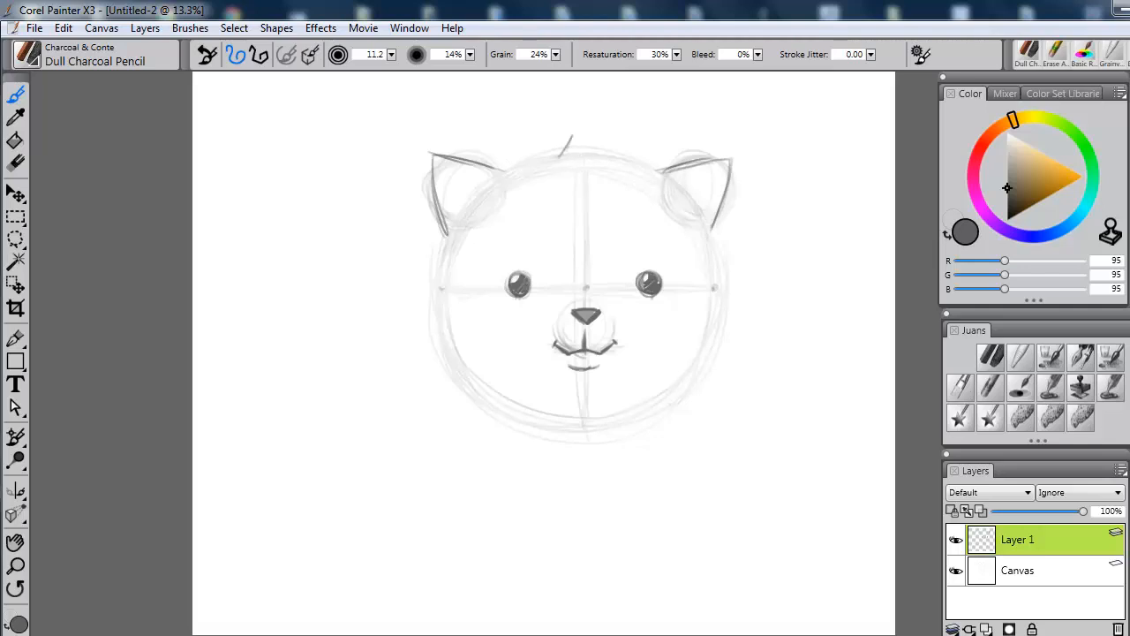
pyautogui.moveTo(569, 159); pyautogui.dragTo(583, 97)
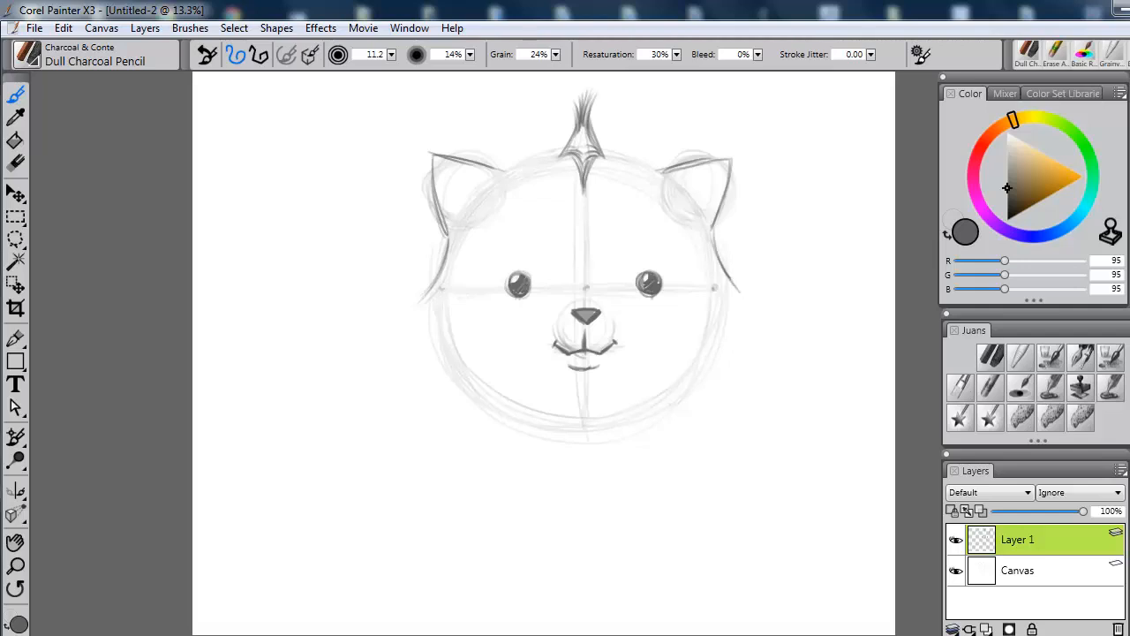
pyautogui.moveTo(424, 305); pyautogui.dragTo(476, 406)
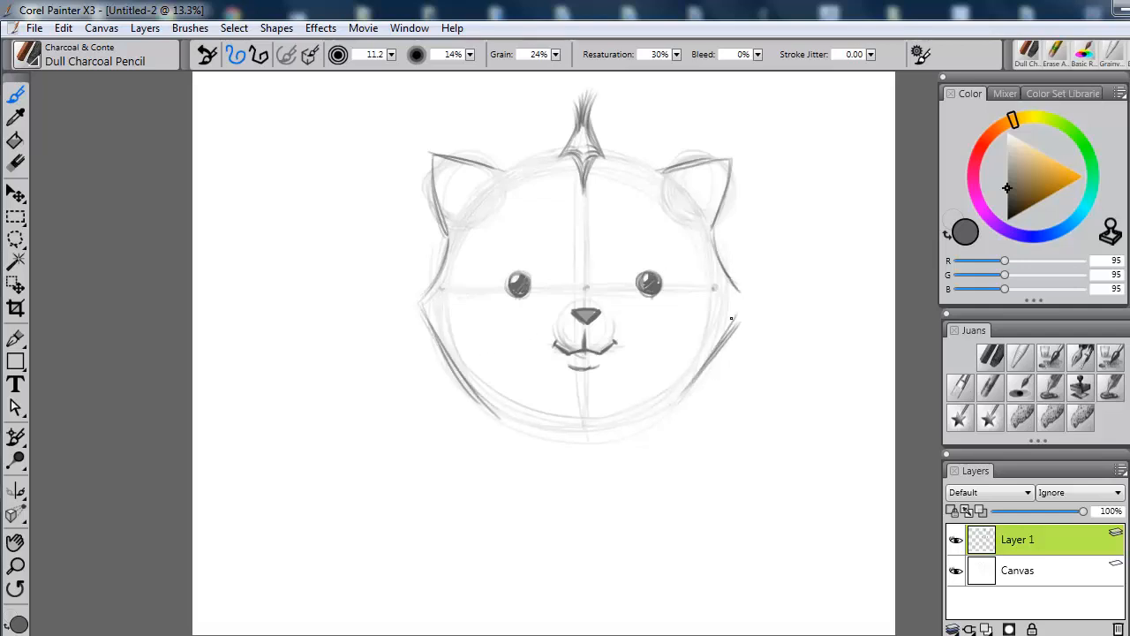
pyautogui.moveTo(723, 238); pyautogui.dragTo(689, 414)
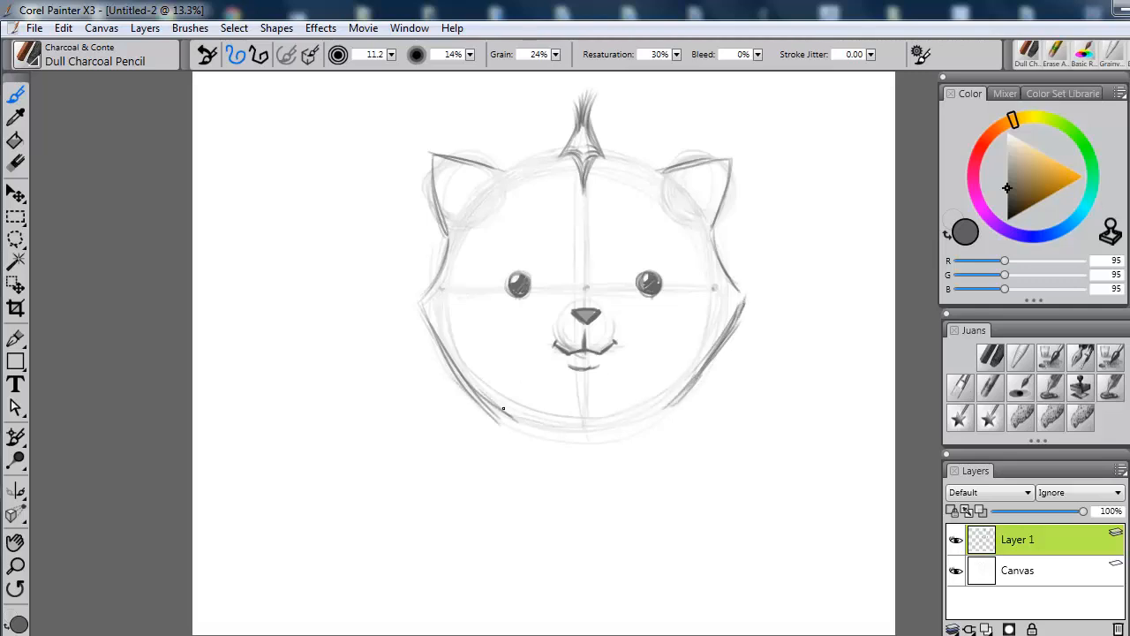
# - Draw the lower left head and chin line, then add inner ears and curves around the eyes
pyautogui.moveTo(503, 410); pyautogui.dragTo(671, 403)
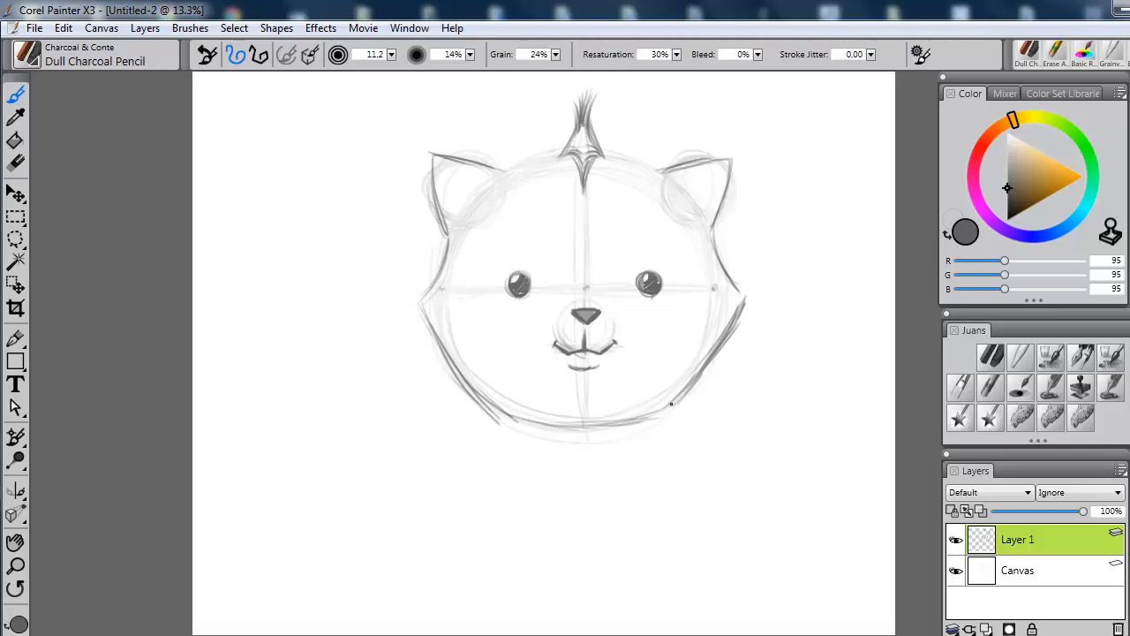
pyautogui.moveTo(503, 415); pyautogui.dragTo(671, 404)
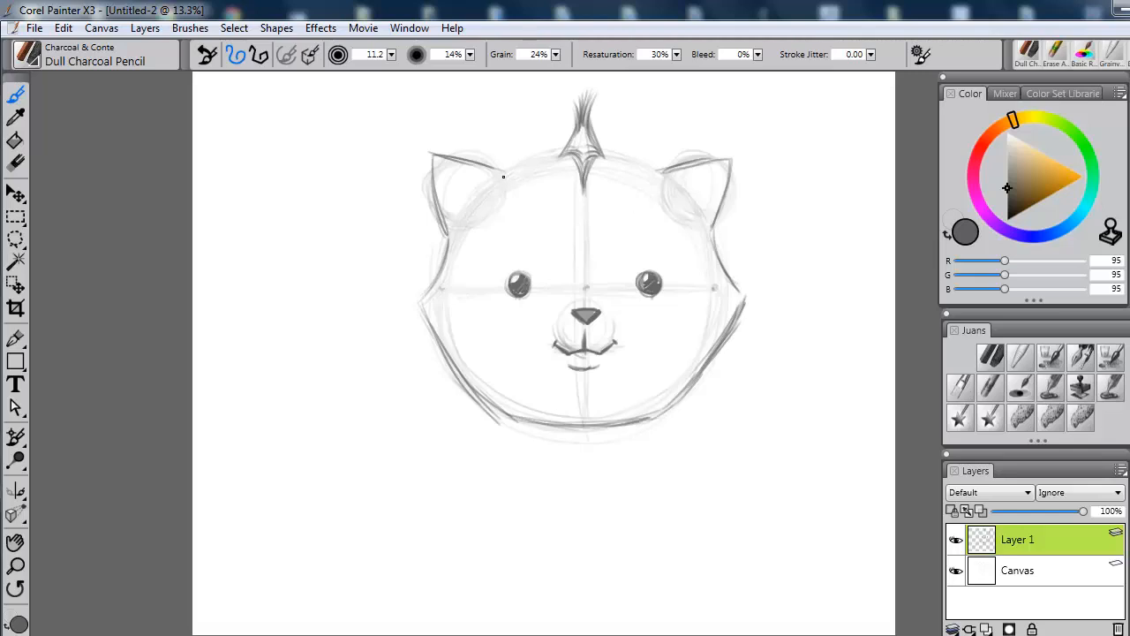
pyautogui.moveTo(499, 172); pyautogui.dragTo(644, 164)
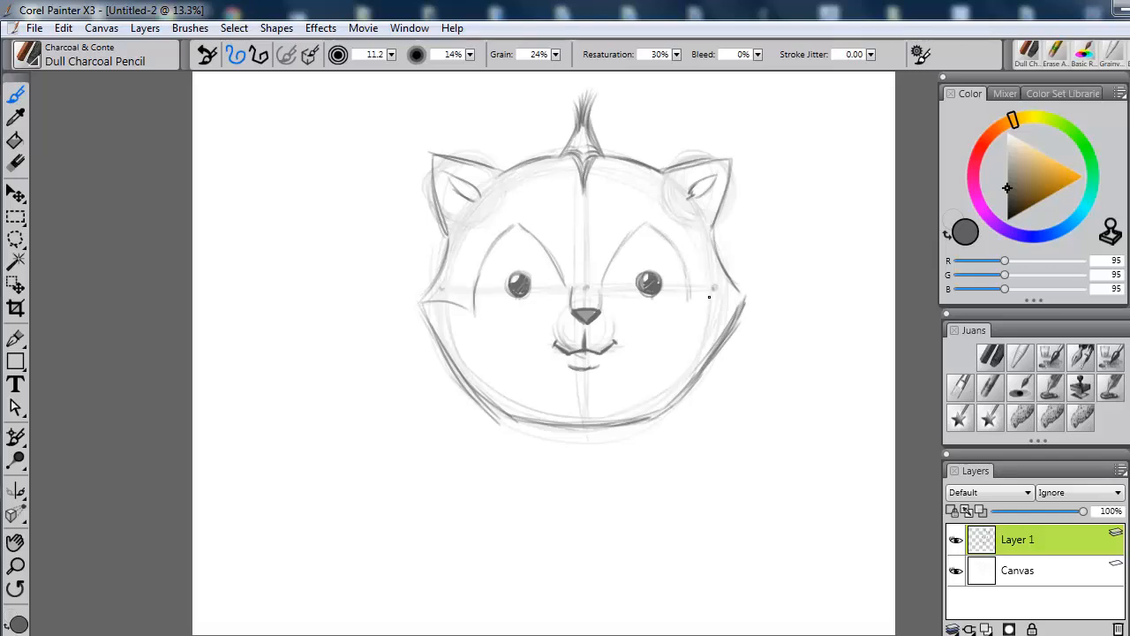
# - Hatch fur inside the ears, draw the wide muzzle curve across the face and firm up the head edges
pyautogui.moveTo(679, 298); pyautogui.dragTo(742, 291)
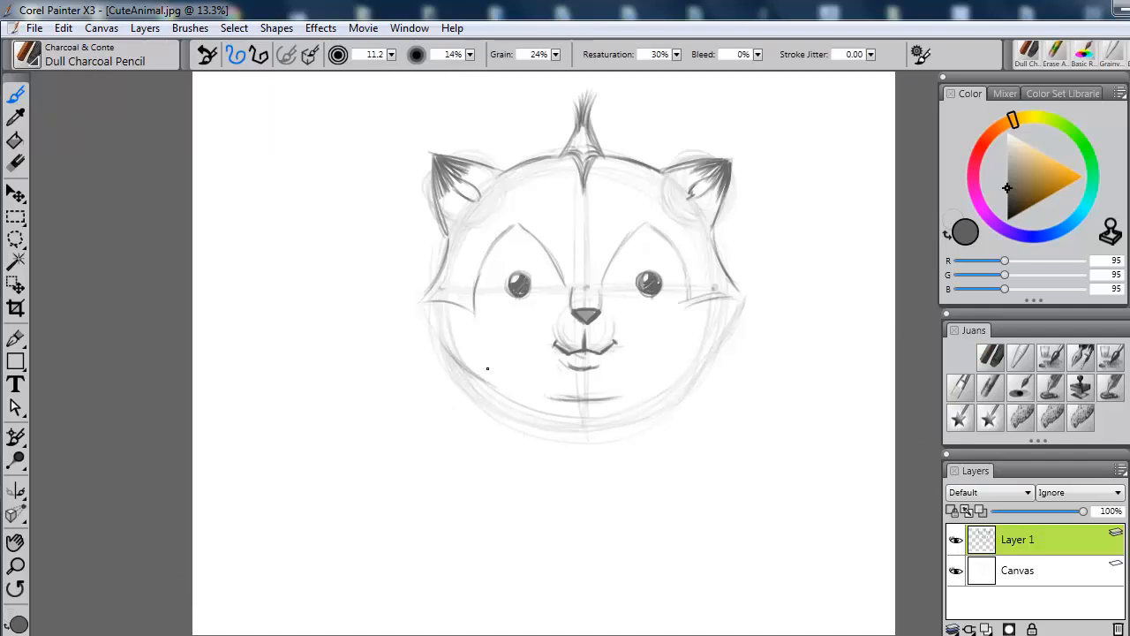
pyautogui.moveTo(487, 368); pyautogui.dragTo(691, 369)
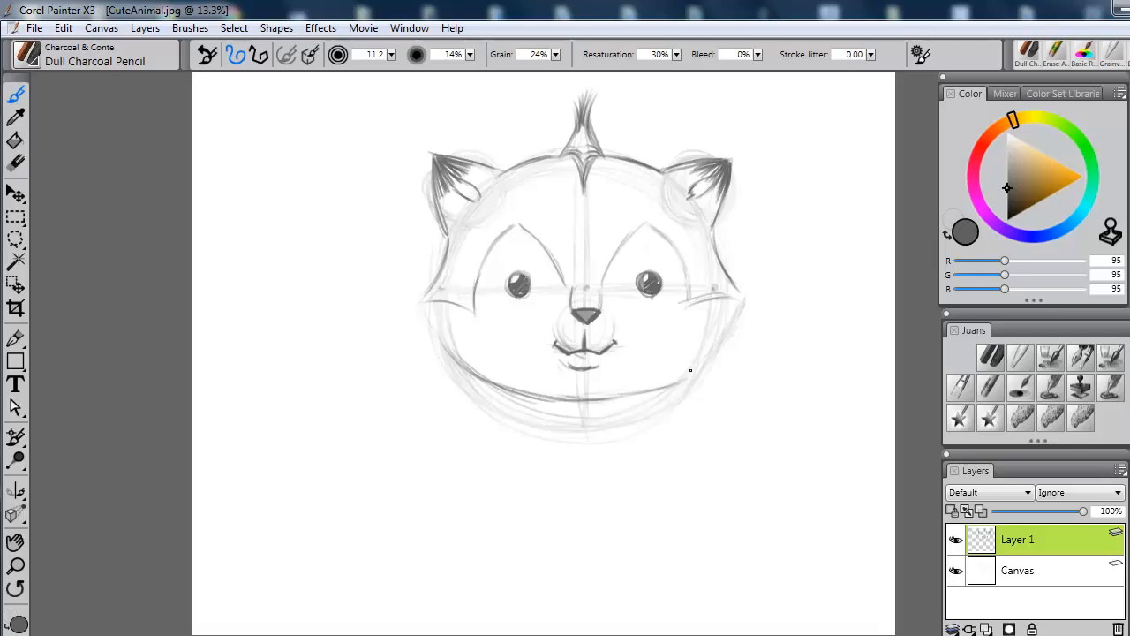
pyautogui.moveTo(618, 406); pyautogui.dragTo(742, 304)
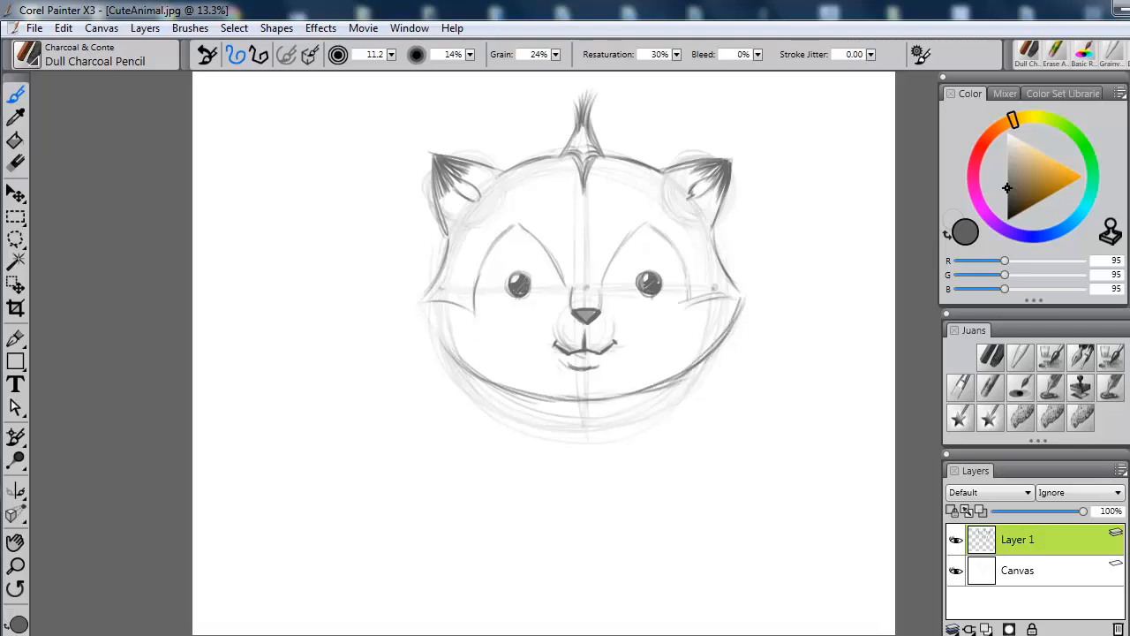
pyautogui.moveTo(423, 304); pyautogui.dragTo(464, 366)
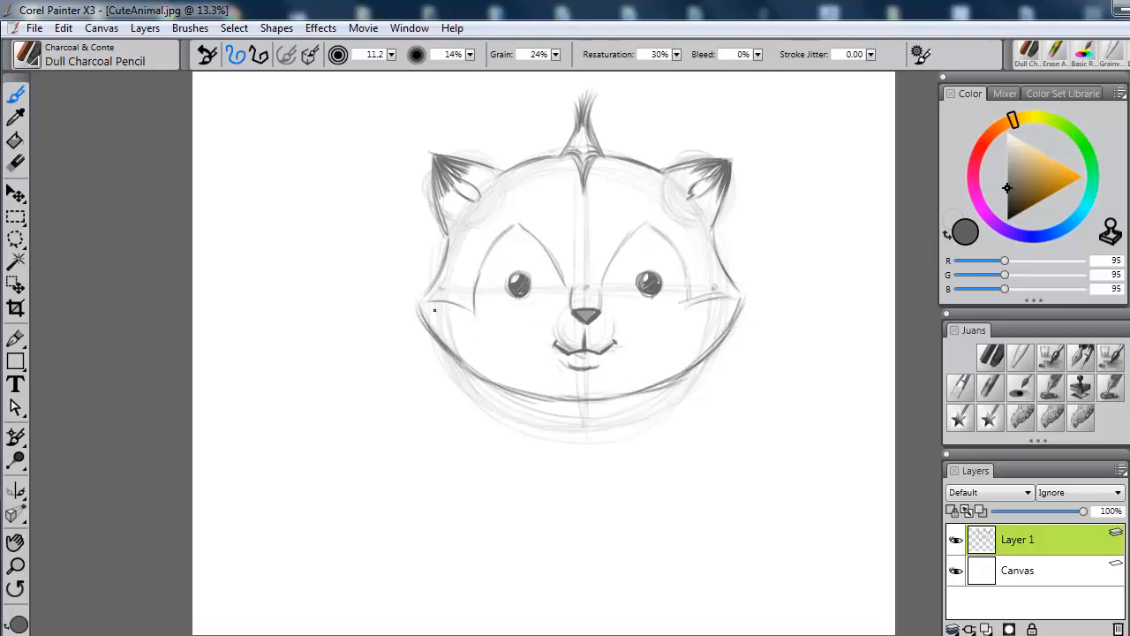
pyautogui.moveTo(432, 309); pyautogui.dragTo(671, 389)
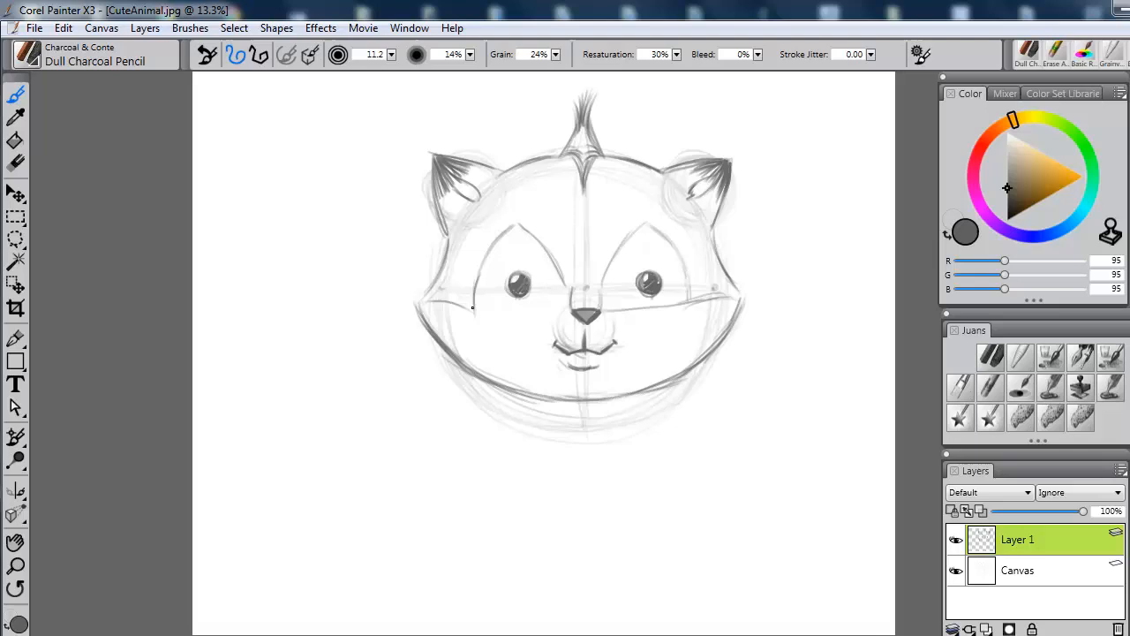
# - Draw a long horizontal line across the cheeks below the eyes
pyautogui.moveTo(426, 302); pyautogui.dragTo(568, 311)
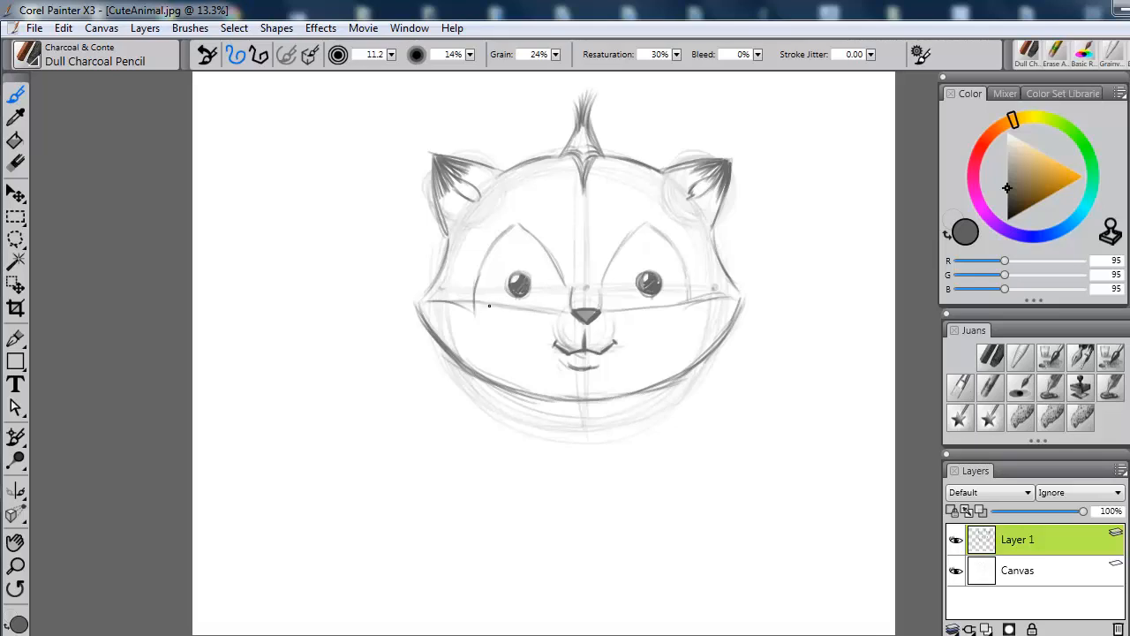
pyautogui.moveTo(406, 305); pyautogui.dragTo(569, 309)
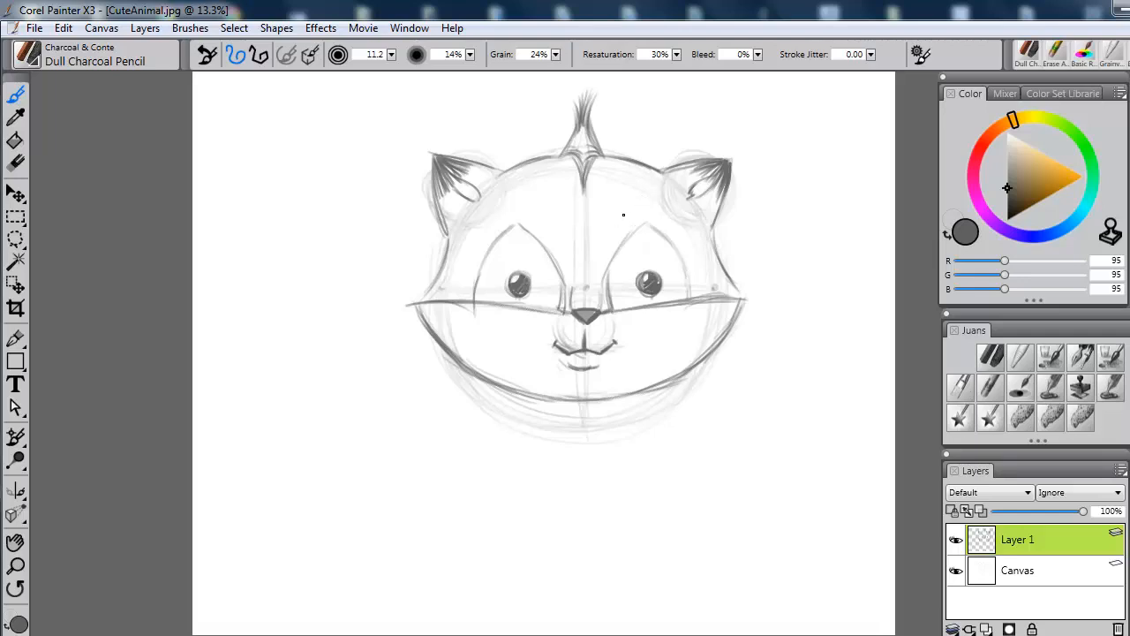
# - Draw teardrop fur markings and a central diamond across the forehead
pyautogui.moveTo(626, 168); pyautogui.dragTo(631, 225)
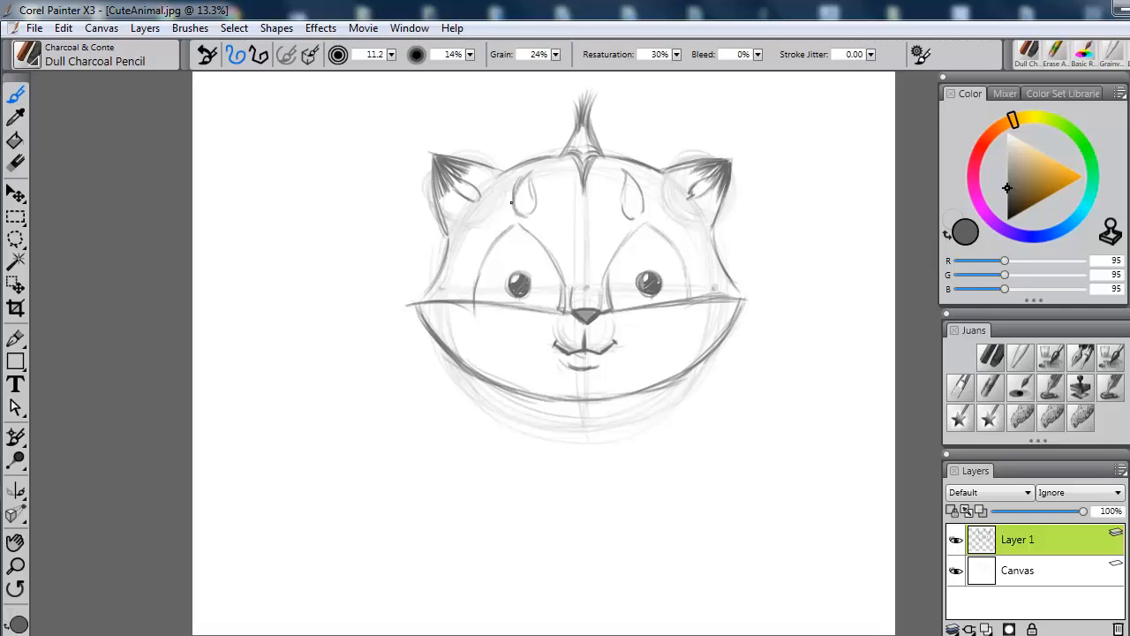
pyautogui.moveTo(529, 176); pyautogui.dragTo(547, 221)
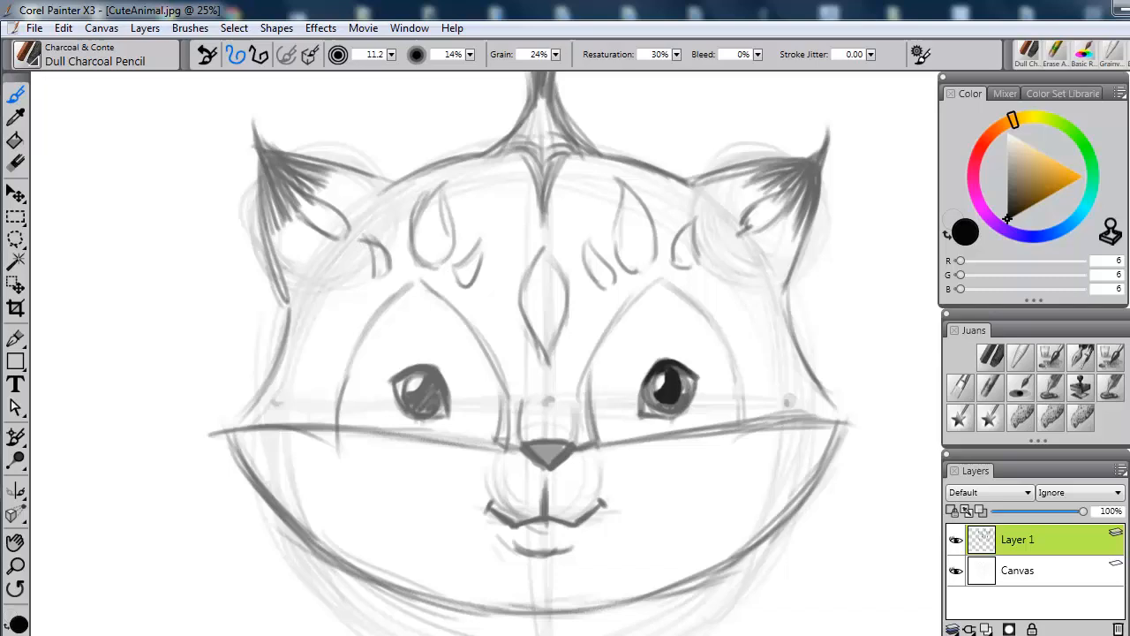
# - Darken the eye rims with pupils and glints, then pick a teal hue on the Color wheel
pyautogui.moveTo(635, 362); pyautogui.dragTo(666, 411)
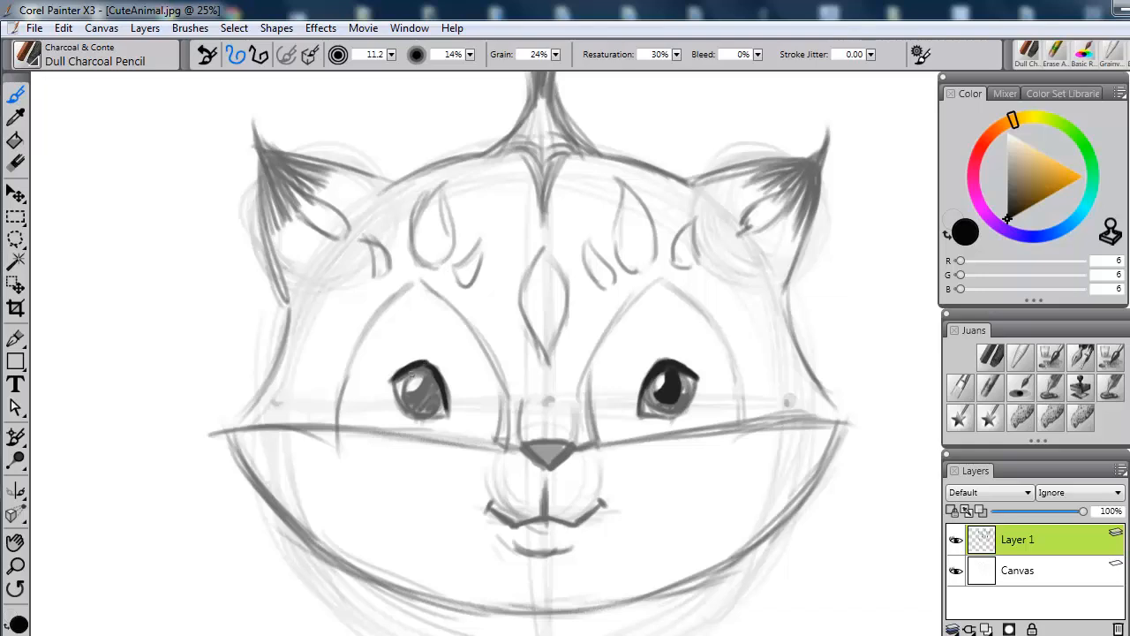
pyautogui.click(422, 390)
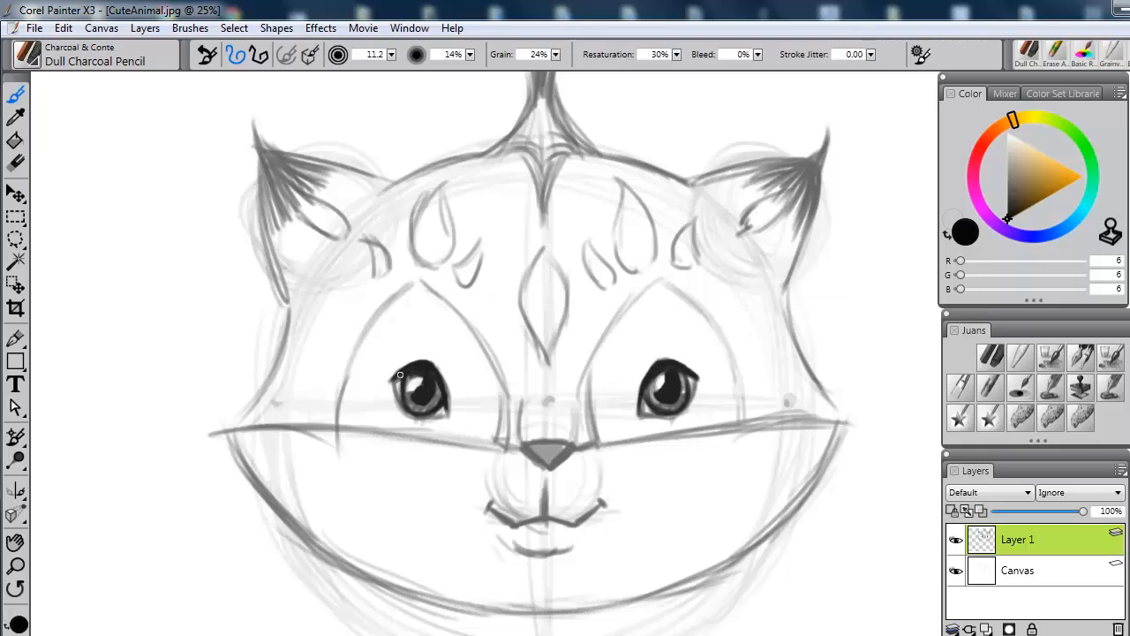
pyautogui.click(1063, 188)
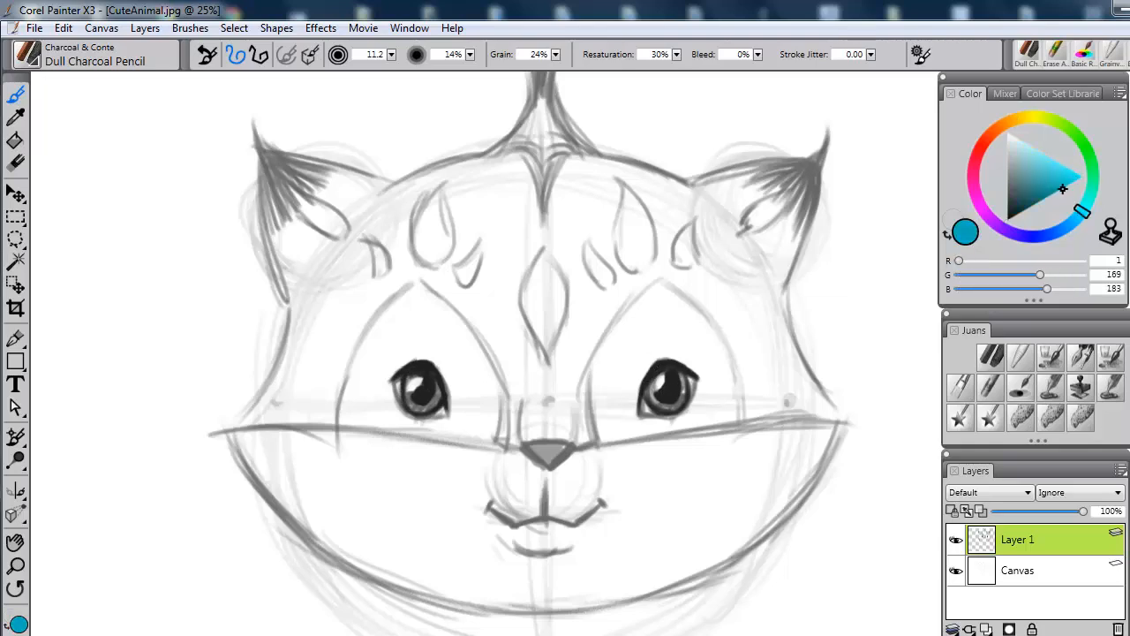
# - Mark teal arrows around both eyes and stroke guide lines from the ears to the centre dot
pyautogui.moveTo(640, 358); pyautogui.dragTo(622, 406)
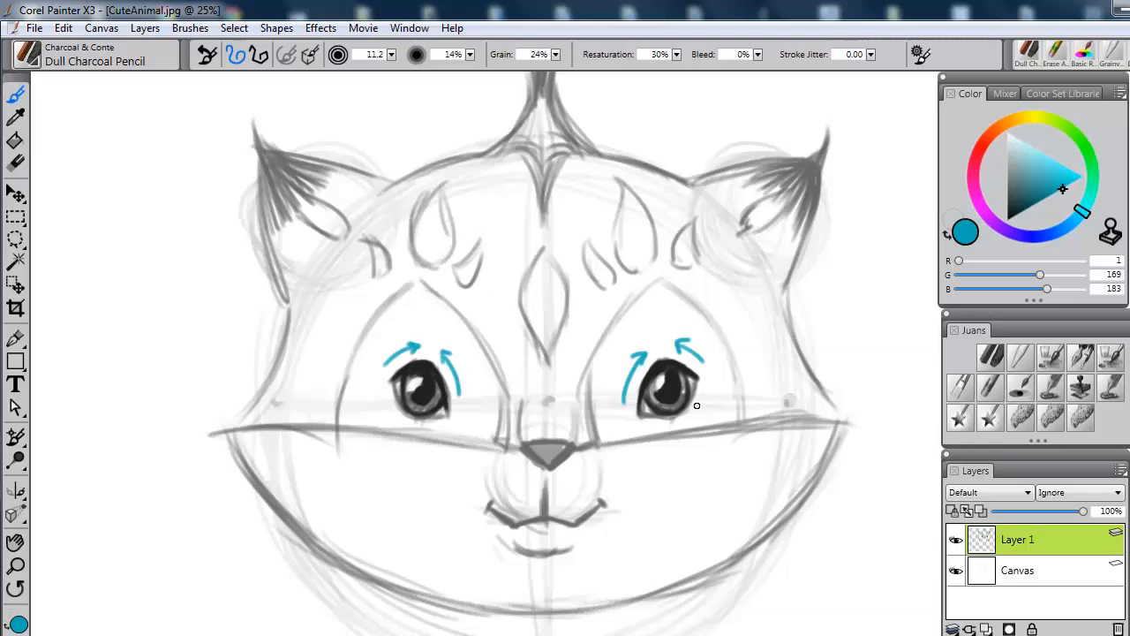
pyautogui.moveTo(626, 431); pyautogui.dragTo(675, 428)
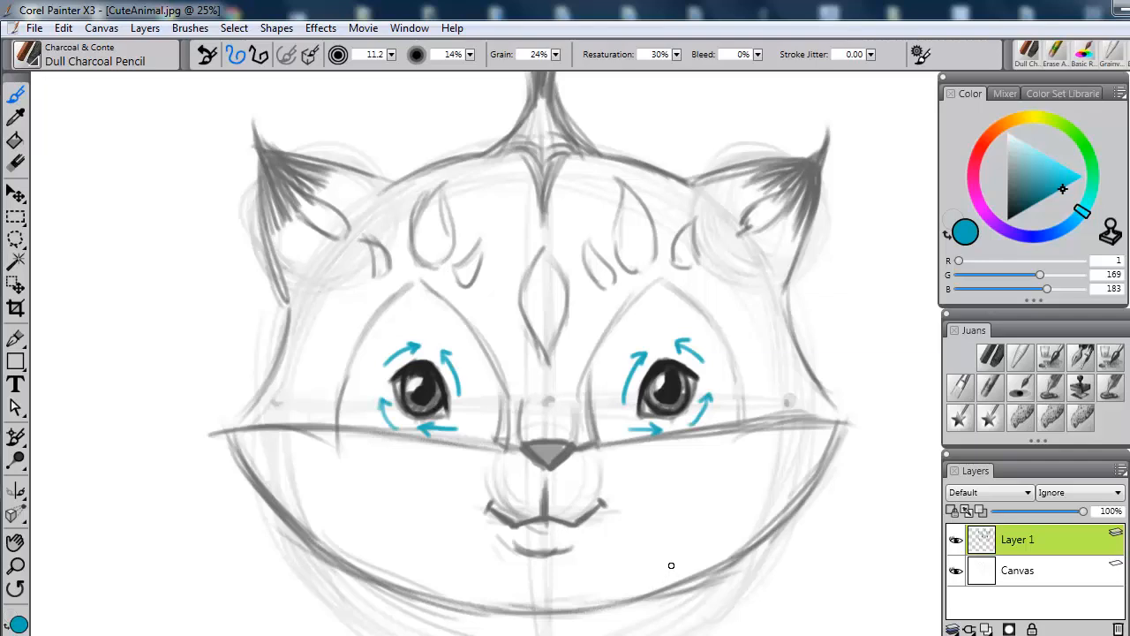
pyautogui.moveTo(686, 519)
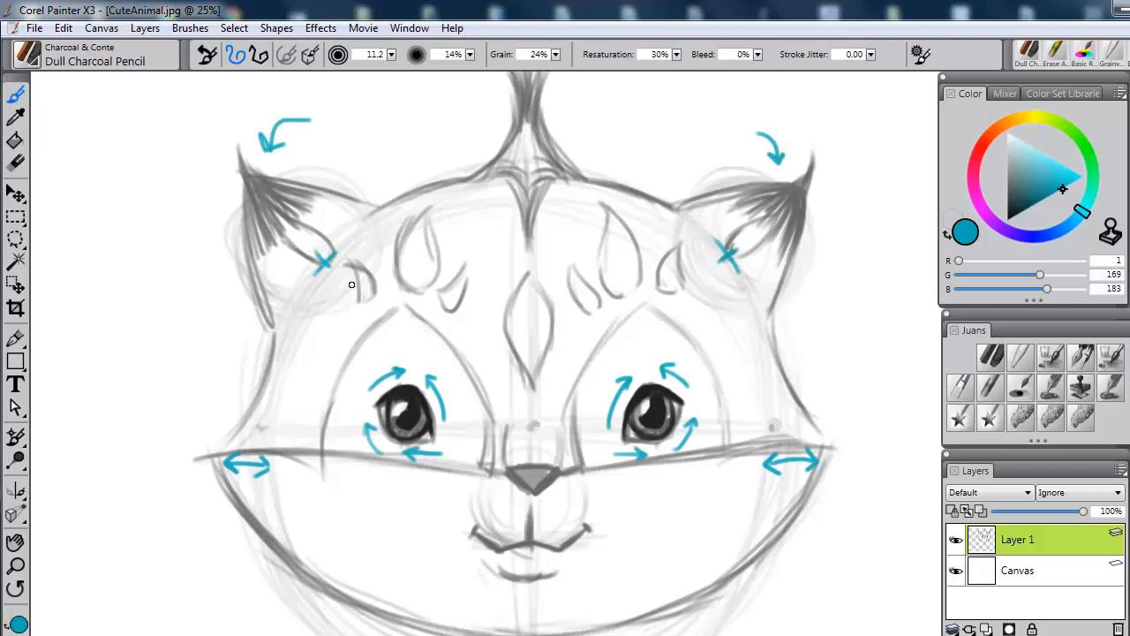
pyautogui.moveTo(542, 454)
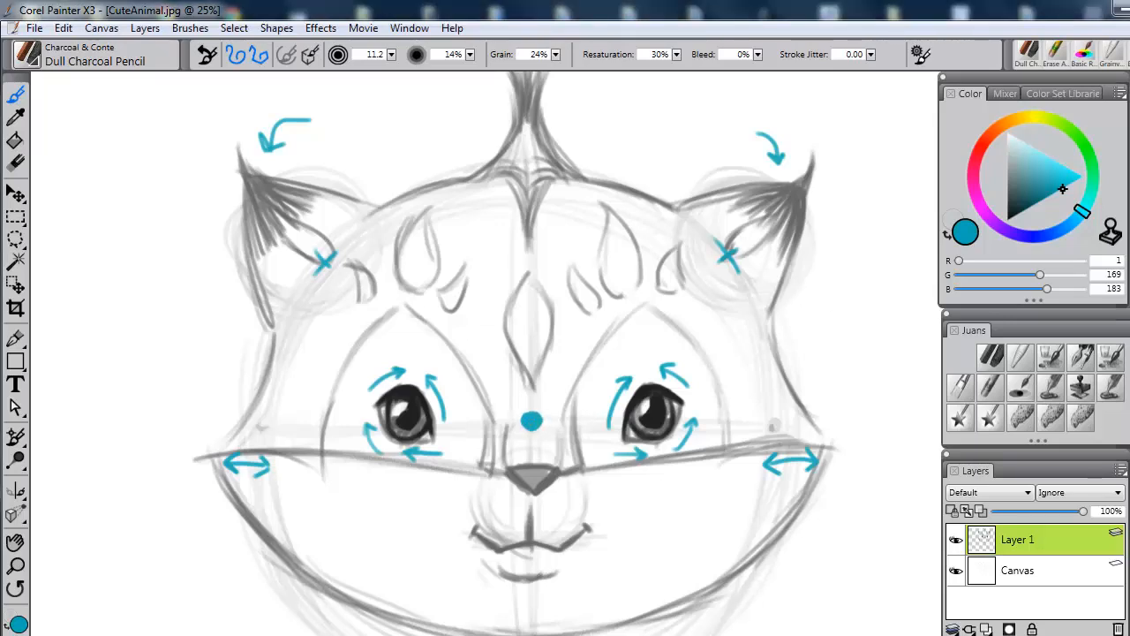
pyautogui.moveTo(529, 422); pyautogui.dragTo(331, 265)
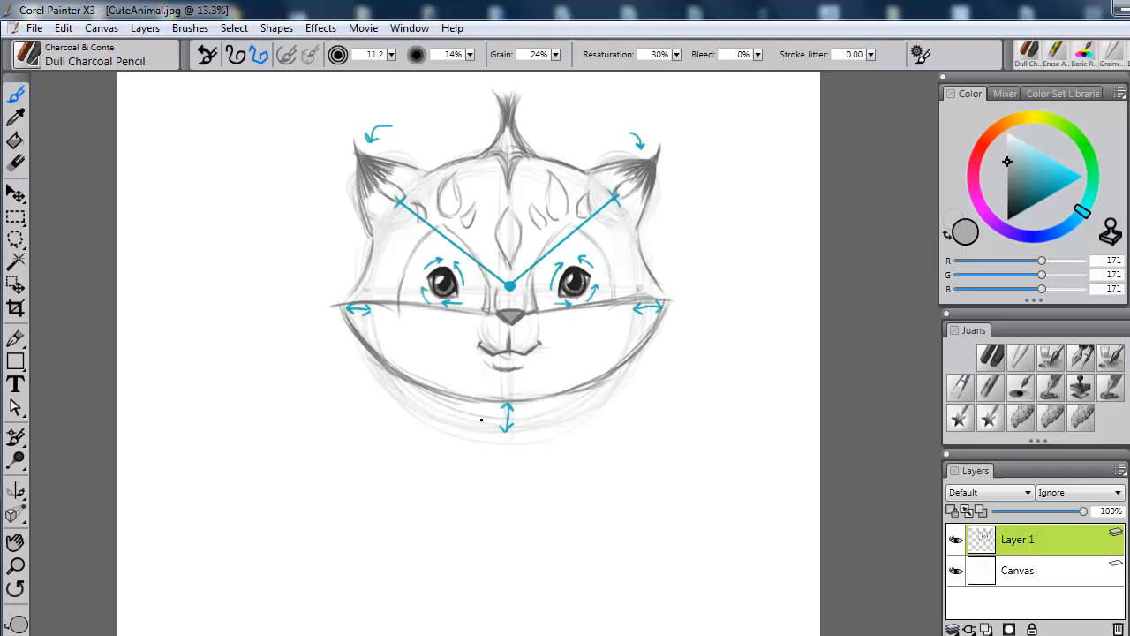
pyautogui.moveTo(545, 411)
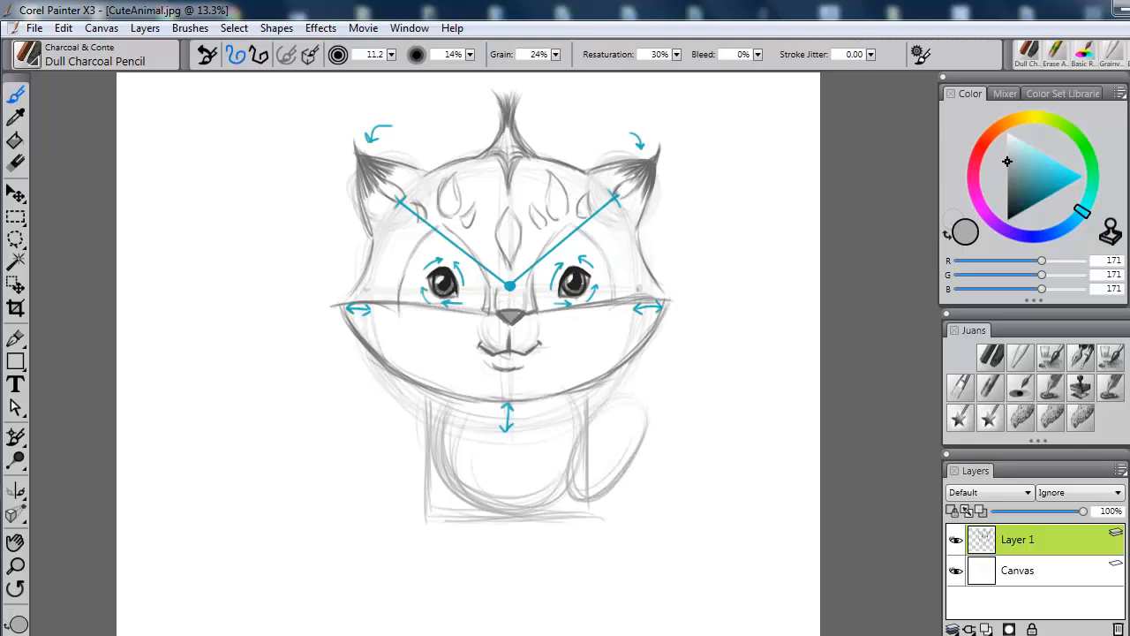
# - Sketch the rounded chest, front paws and curled bushy tail, then darken the leg and side outlines
pyautogui.moveTo(547, 406); pyautogui.dragTo(635, 494)
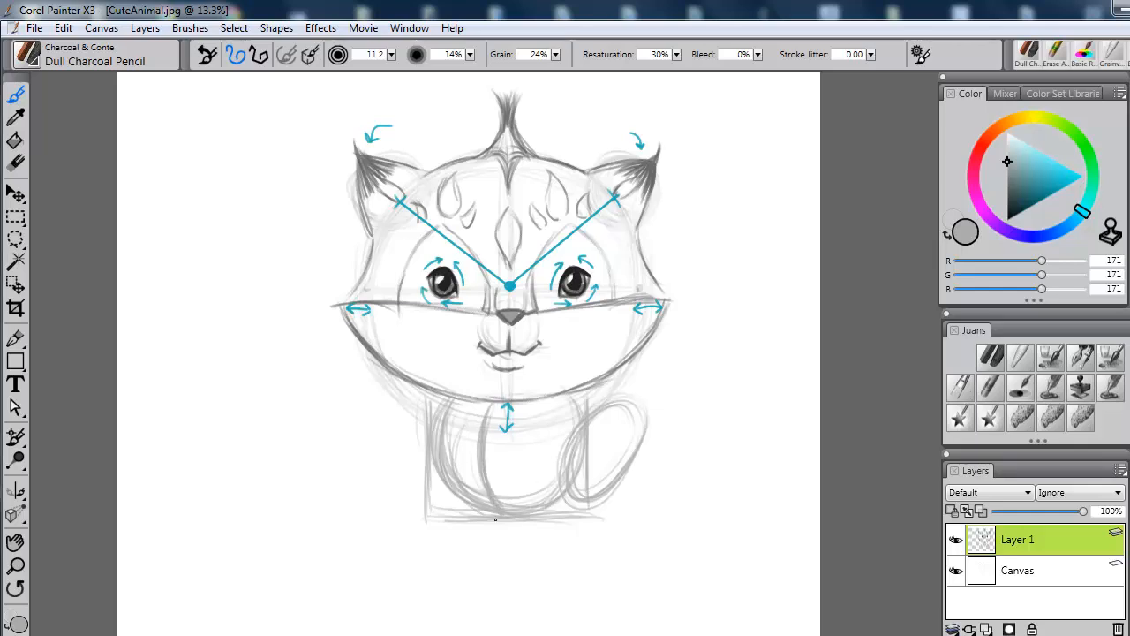
pyautogui.moveTo(530, 450); pyautogui.dragTo(494, 530)
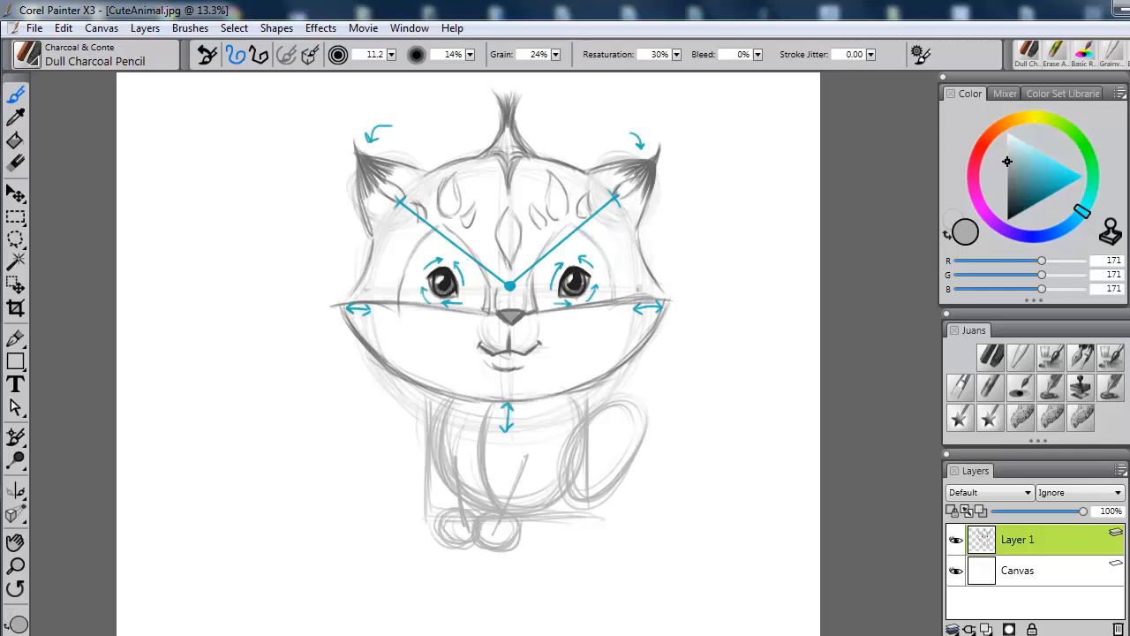
pyautogui.moveTo(450, 530); pyautogui.dragTo(574, 521)
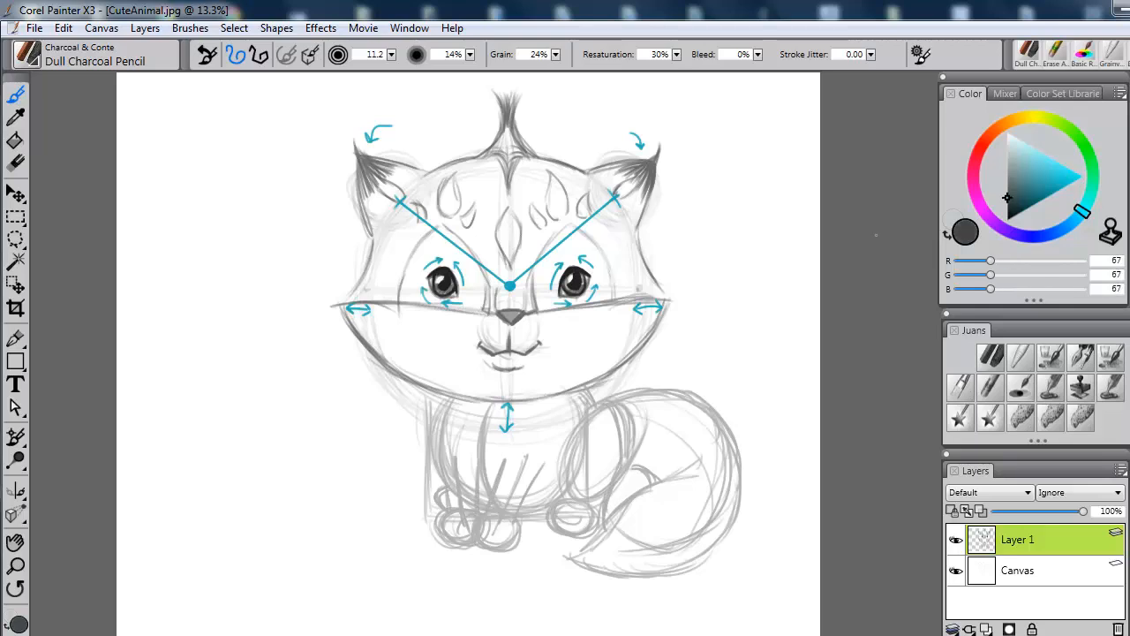
pyautogui.moveTo(442, 406); pyautogui.dragTo(432, 424)
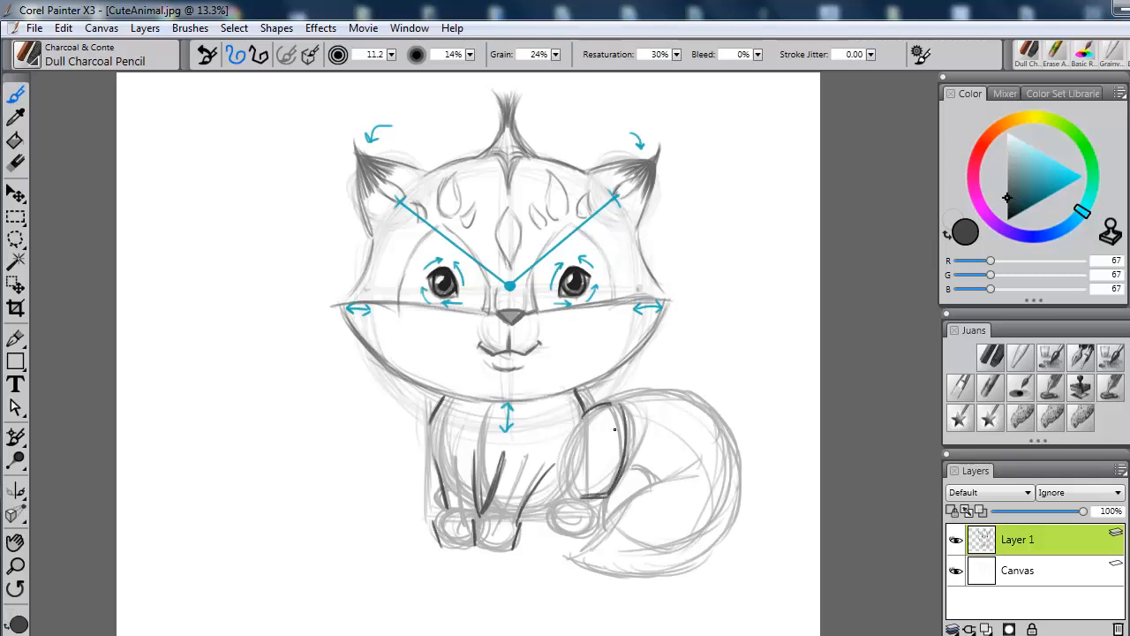
# - Redraw darker outlines on the body, tail, front legs and paws
pyautogui.moveTo(548, 495); pyautogui.dragTo(574, 530)
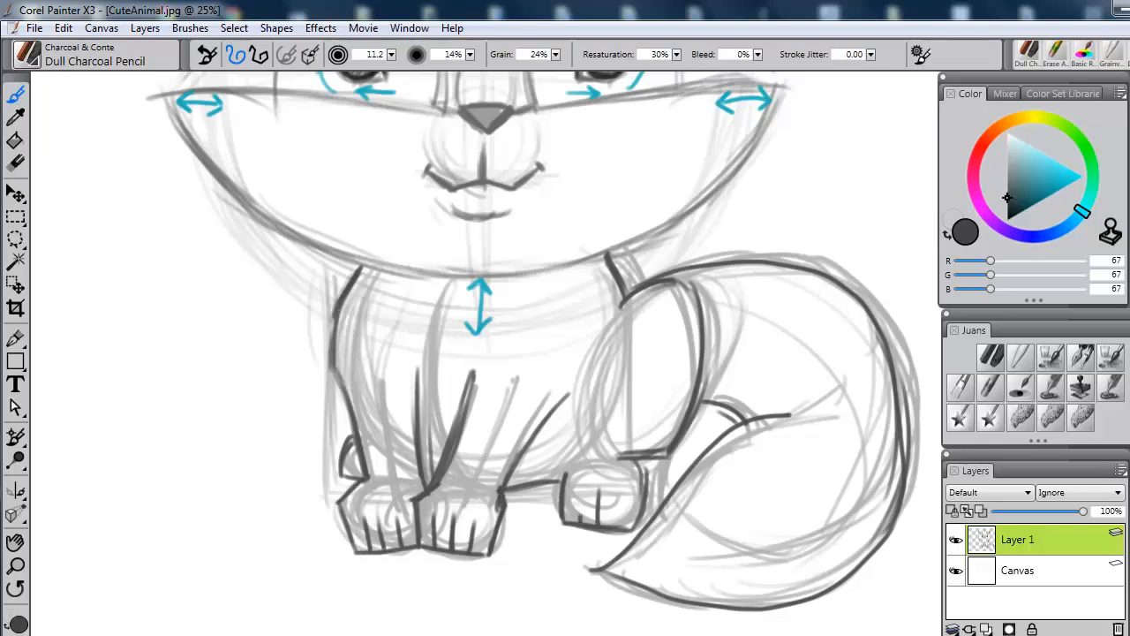
pyautogui.moveTo(565, 477); pyautogui.dragTo(610, 512)
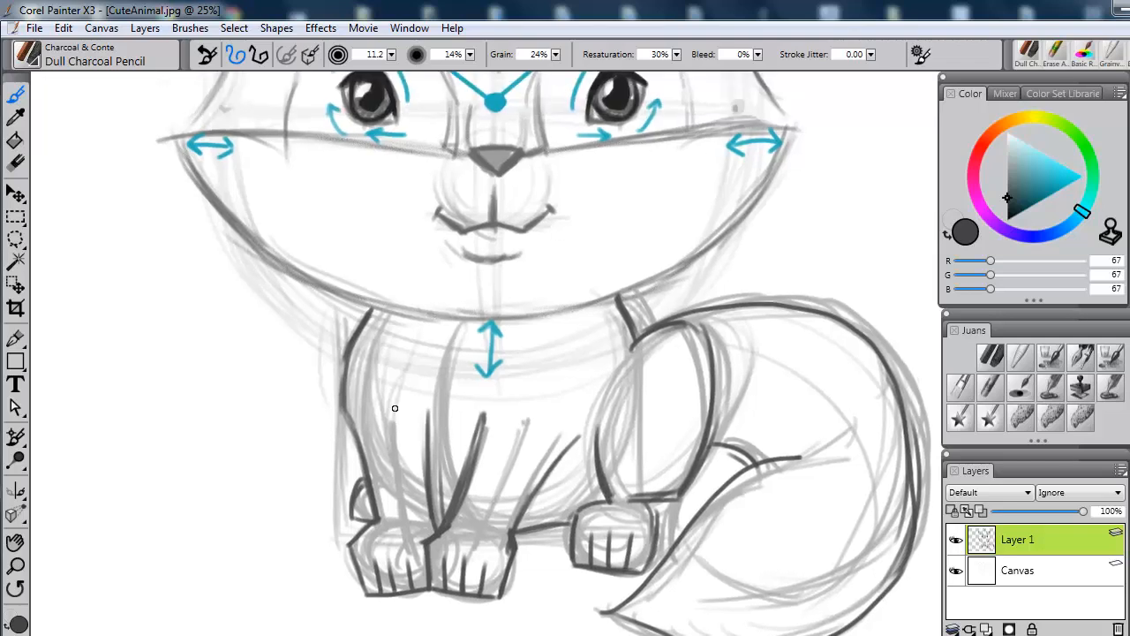
# - Draw a collar band across the neck with a round hanging tag and shade it
pyautogui.moveTo(388, 402); pyautogui.dragTo(490, 468)
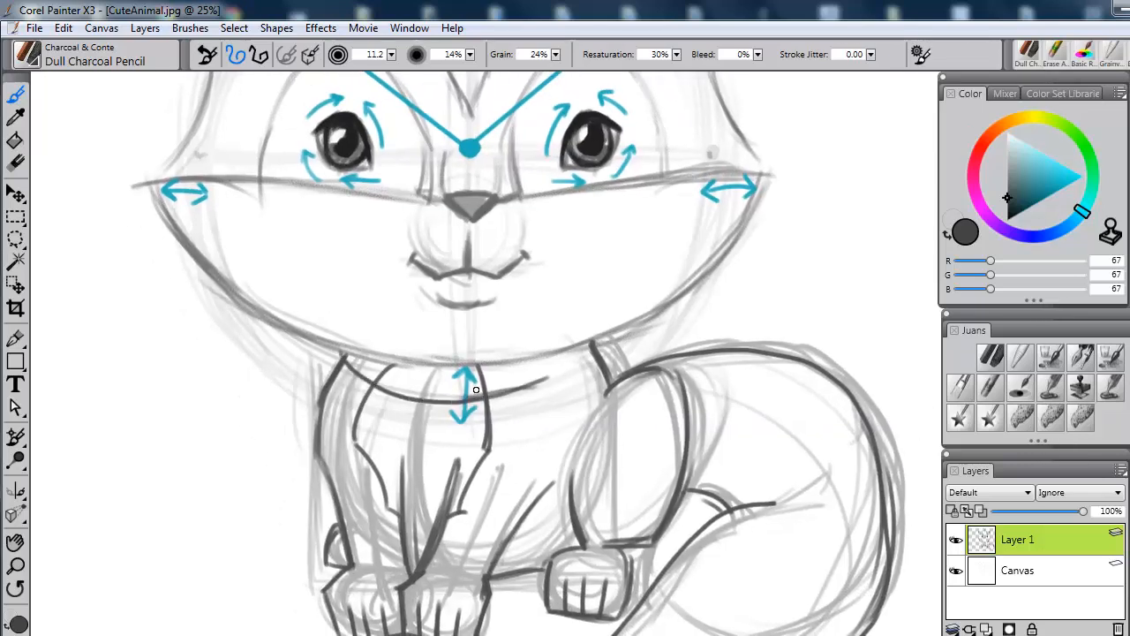
pyautogui.moveTo(476, 393); pyautogui.dragTo(587, 349)
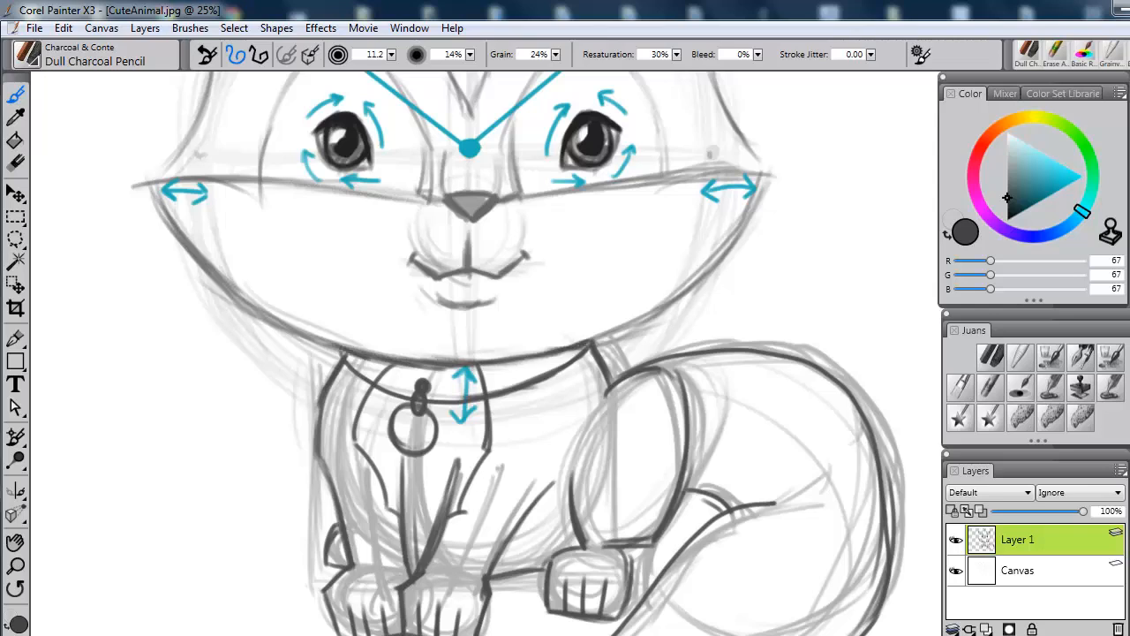
pyautogui.moveTo(353, 366); pyautogui.dragTo(433, 397)
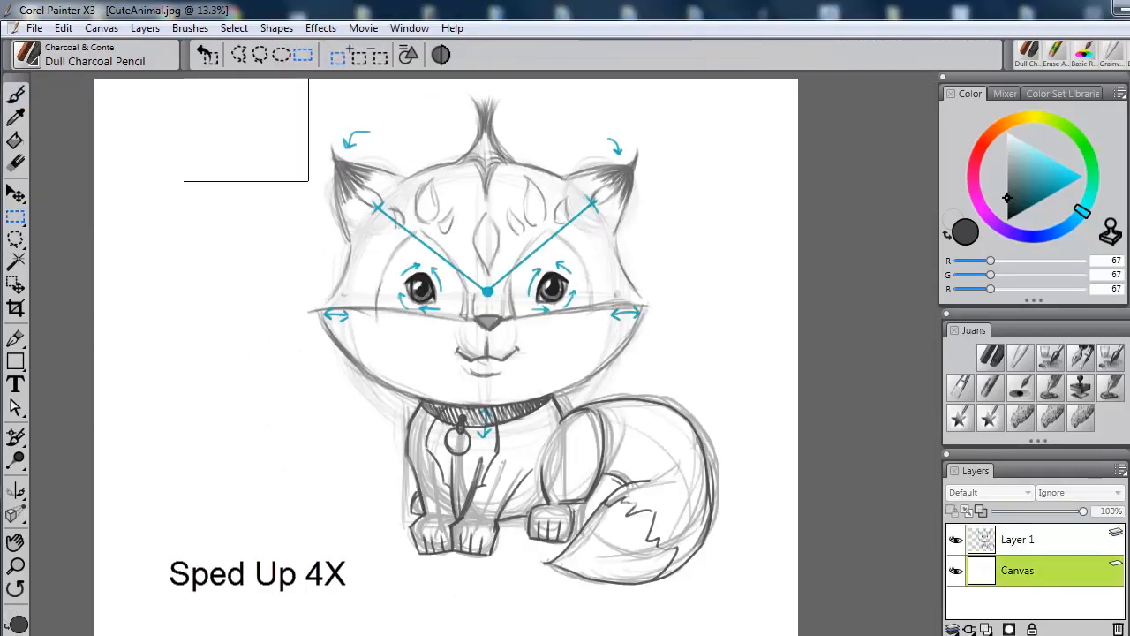
# - Lower Layer 1's opacity so the sketch fades beneath the new clean-line layer
pyautogui.moveTo(1083, 511); pyautogui.dragTo(1017, 511)
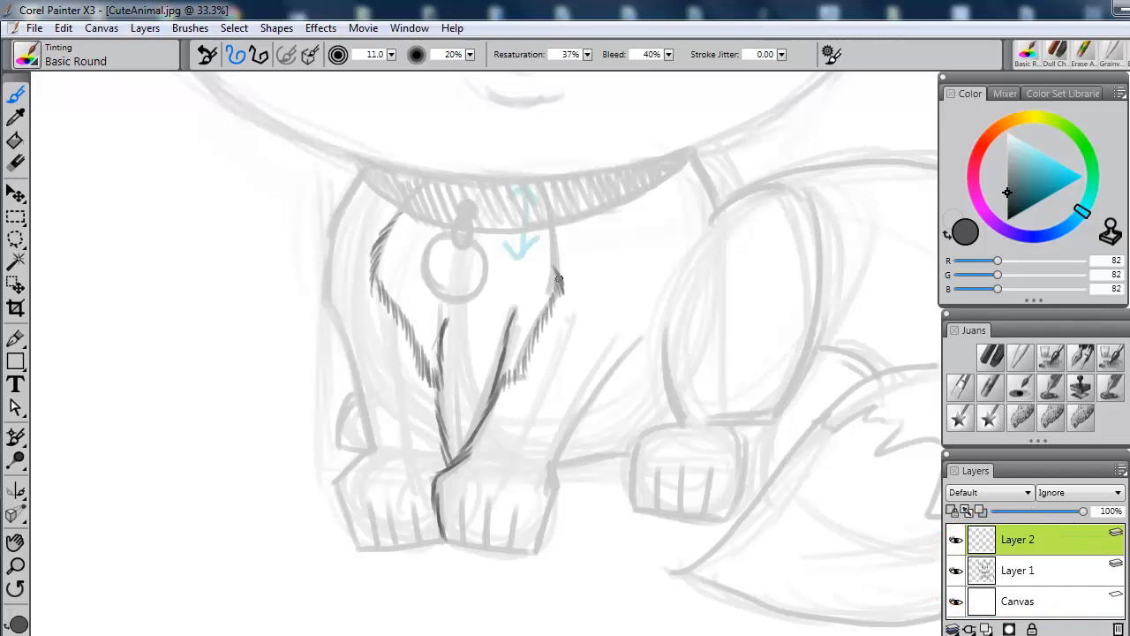
# - Ink the chest fur, left leg, middle paw with toes, collar tag and back leg
pyautogui.moveTo(328, 291); pyautogui.dragTo(334, 485)
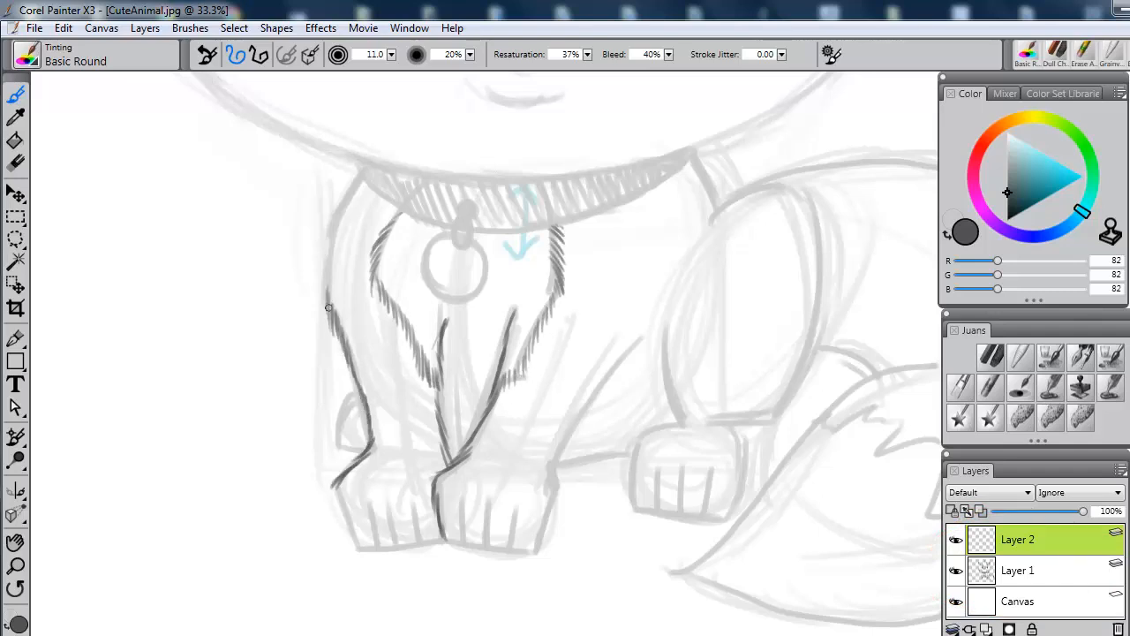
pyautogui.moveTo(362, 181); pyautogui.dragTo(327, 309)
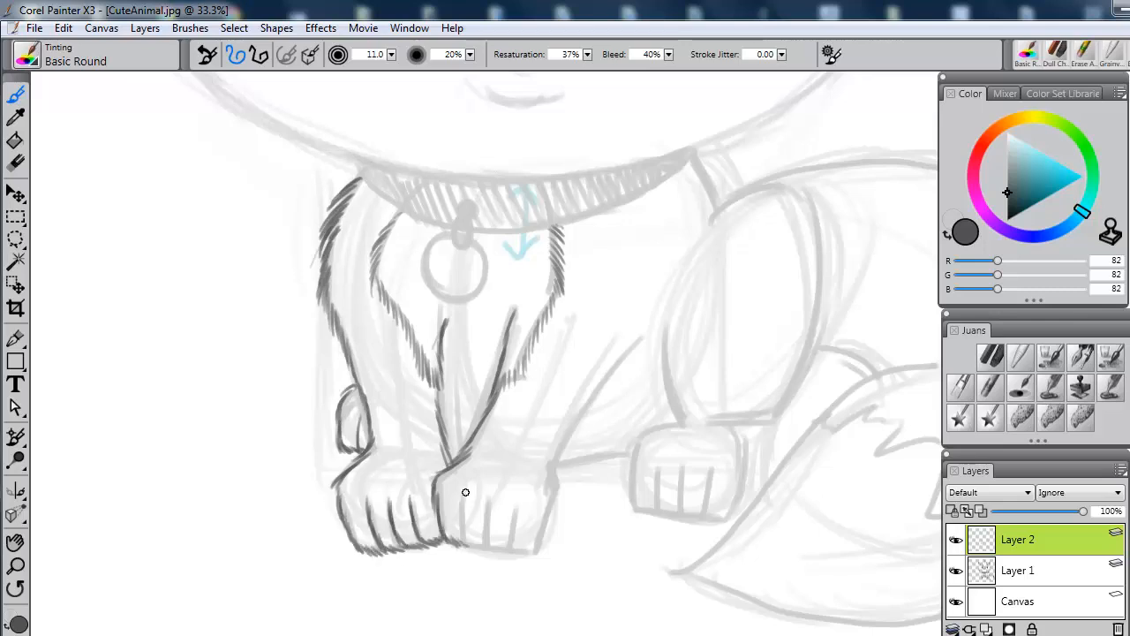
pyautogui.moveTo(465, 492); pyautogui.dragTo(546, 523)
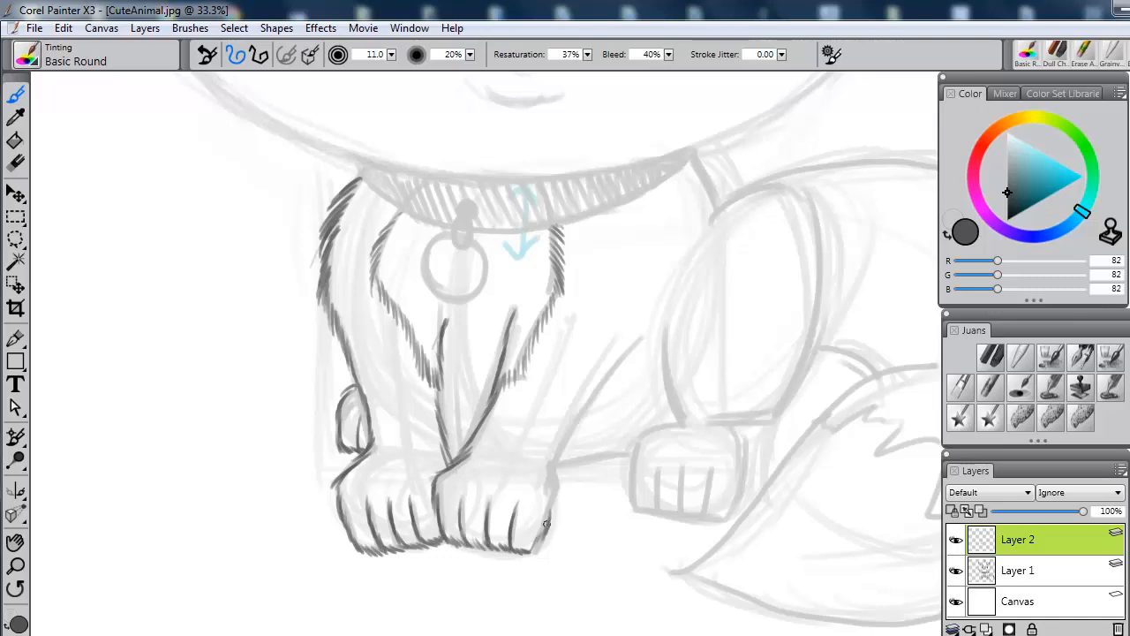
pyautogui.moveTo(530, 548); pyautogui.dragTo(649, 318)
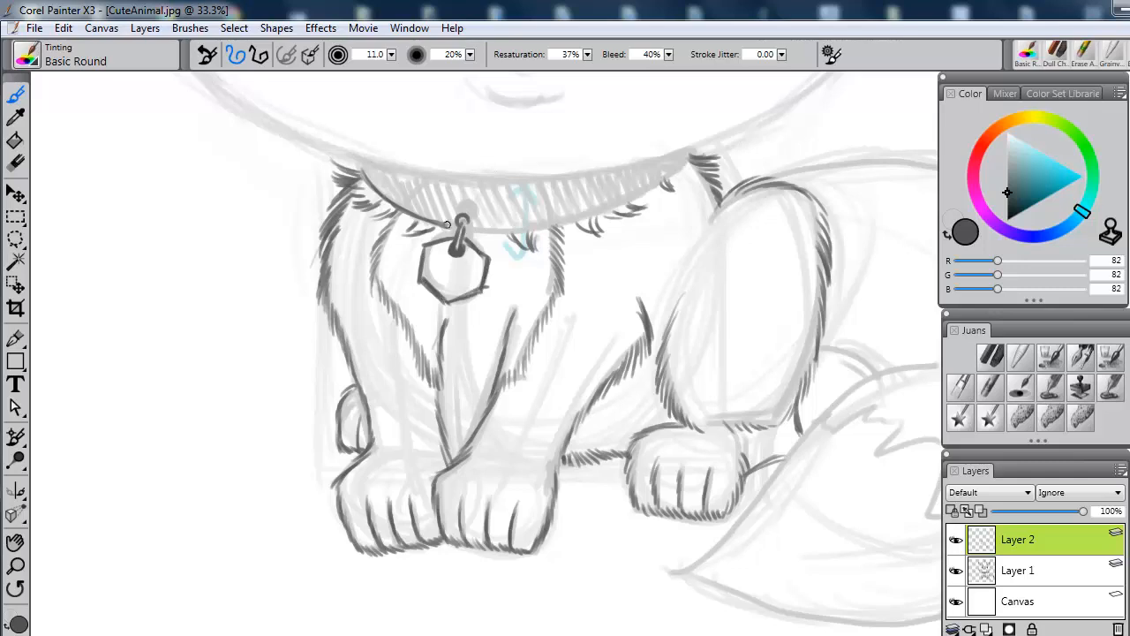
# - Ink the tail's inner and outer edges and add fur along its top
pyautogui.moveTo(441, 234); pyautogui.dragTo(688, 163)
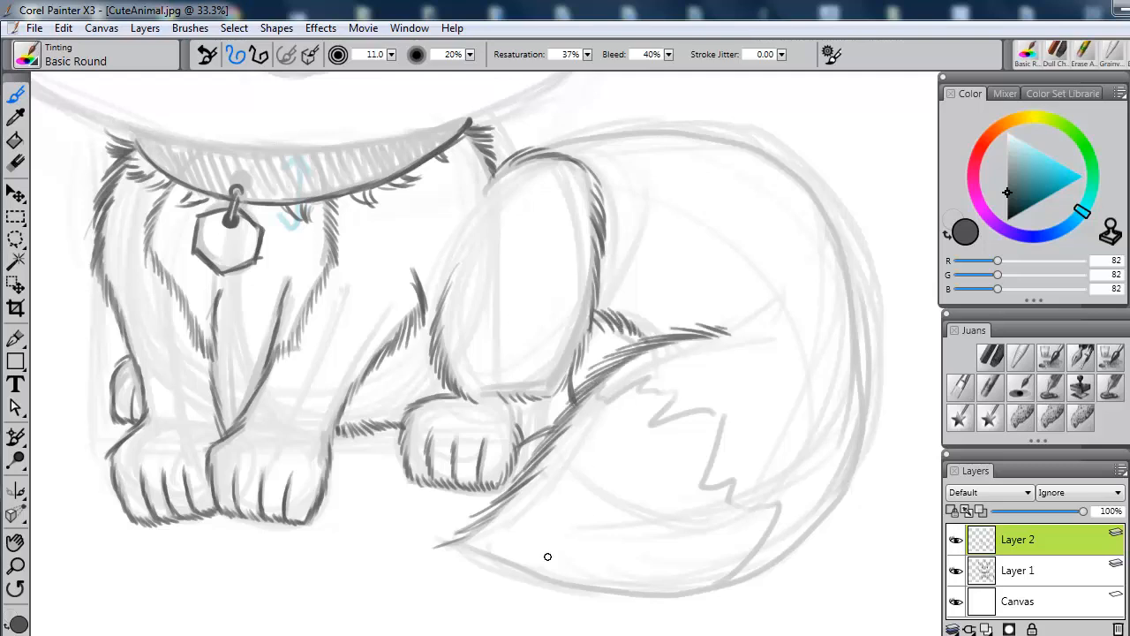
pyautogui.moveTo(441, 542); pyautogui.dragTo(812, 521)
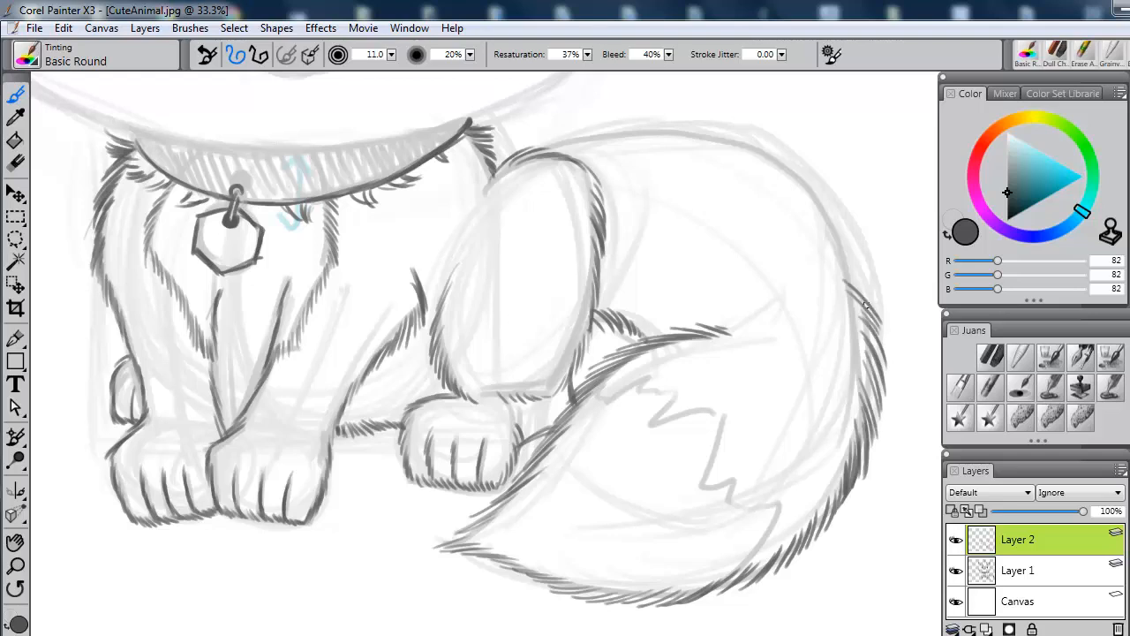
pyautogui.moveTo(680, 115); pyautogui.dragTo(870, 313)
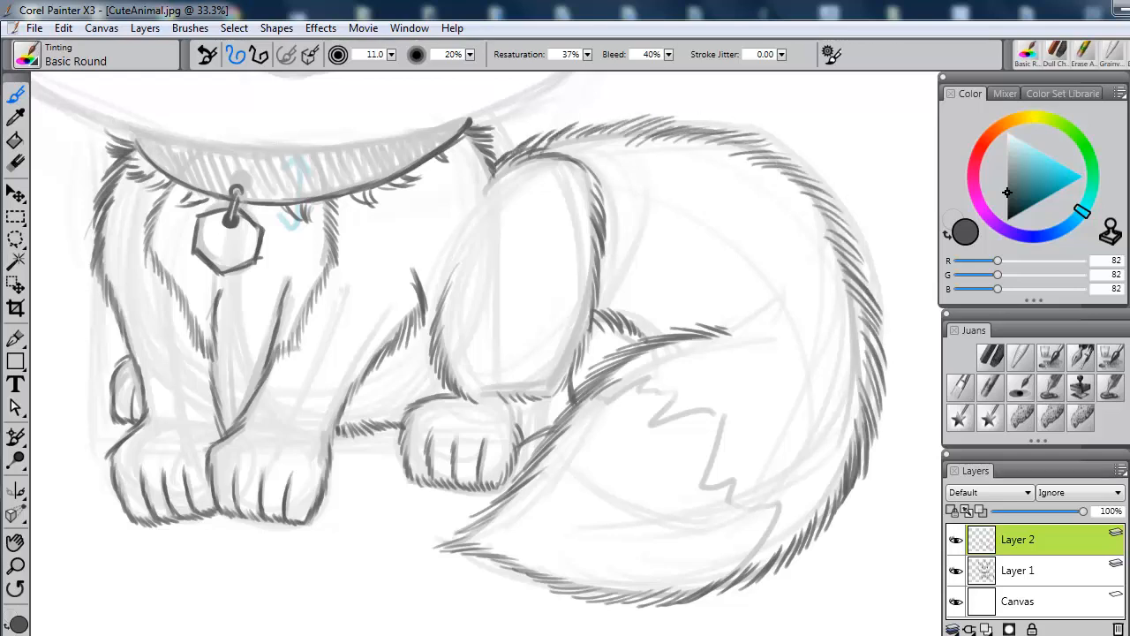
pyautogui.moveTo(618, 397); pyautogui.dragTo(733, 495)
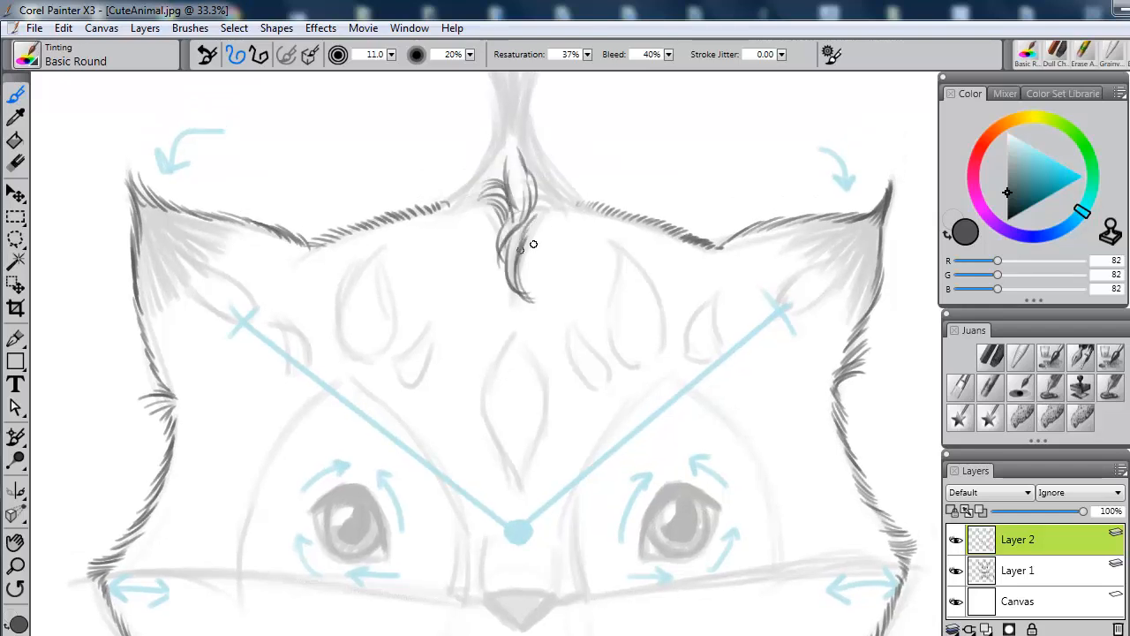
# - Ink the furry ear detail, forehead markings, centre mark, nose, mouth and whiskers
pyautogui.scroll(-3)
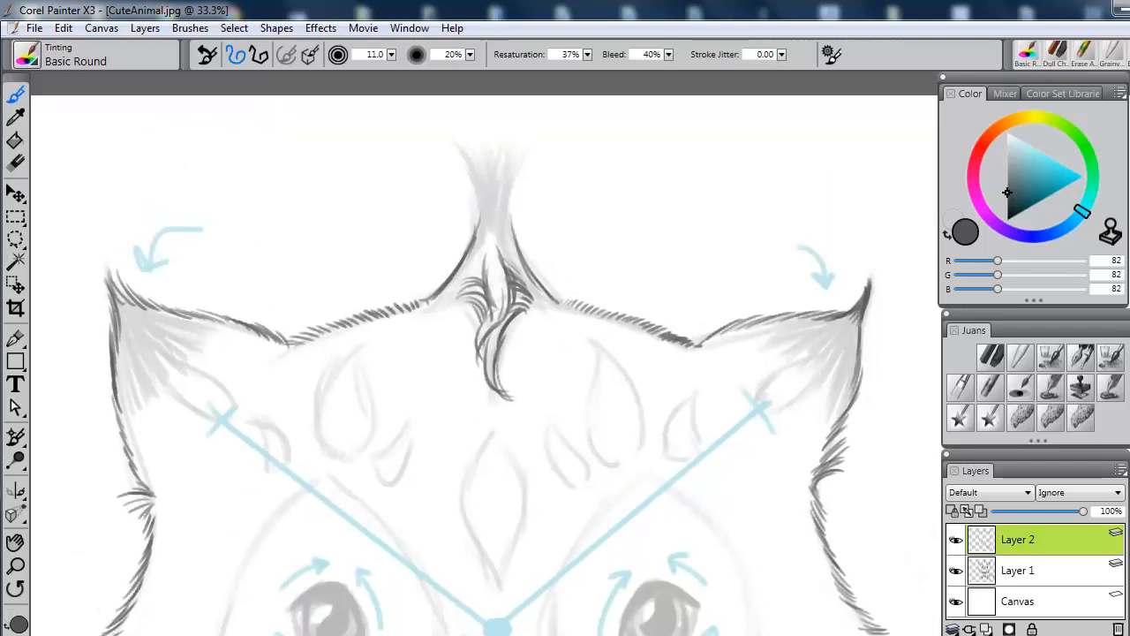
pyautogui.moveTo(495, 274); pyautogui.dragTo(490, 159)
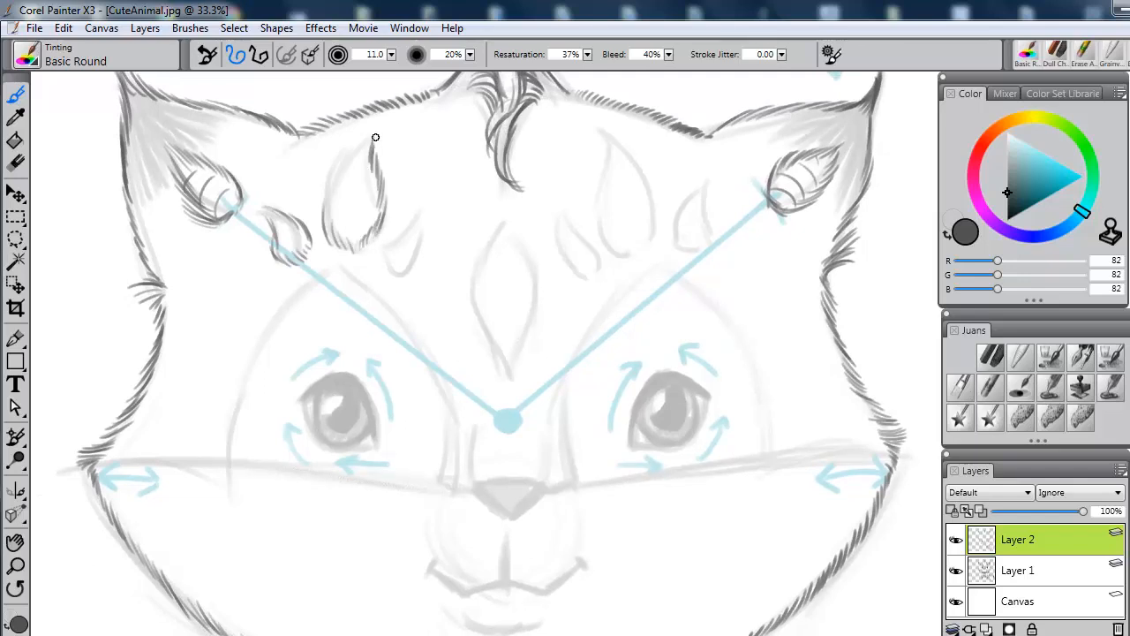
pyautogui.moveTo(376, 137); pyautogui.dragTo(424, 248)
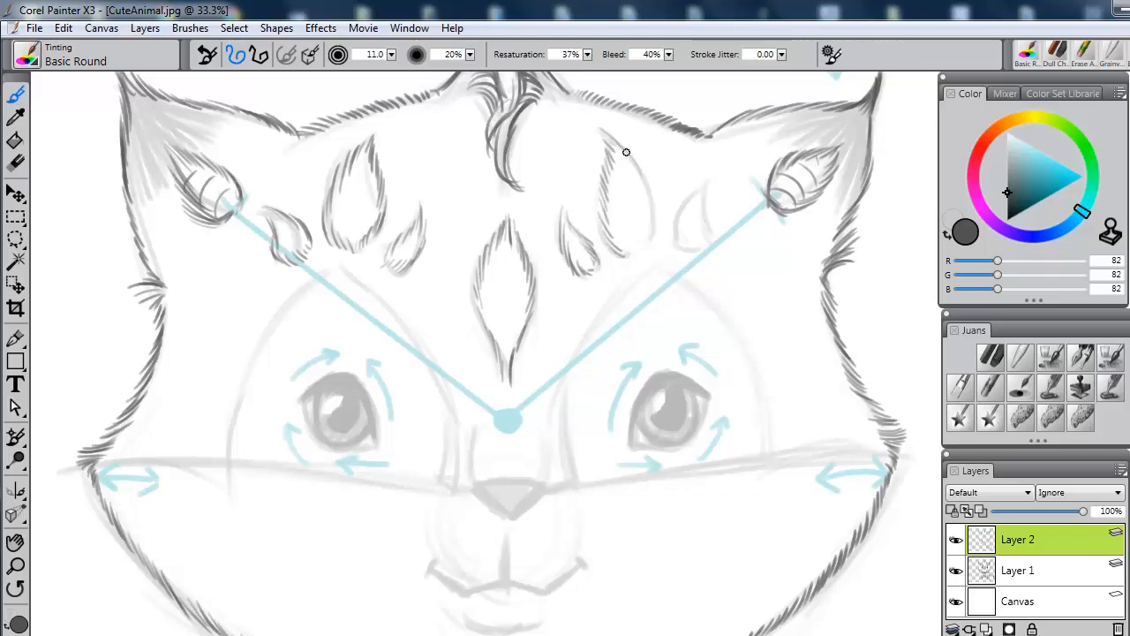
pyautogui.moveTo(625, 152); pyautogui.dragTo(706, 227)
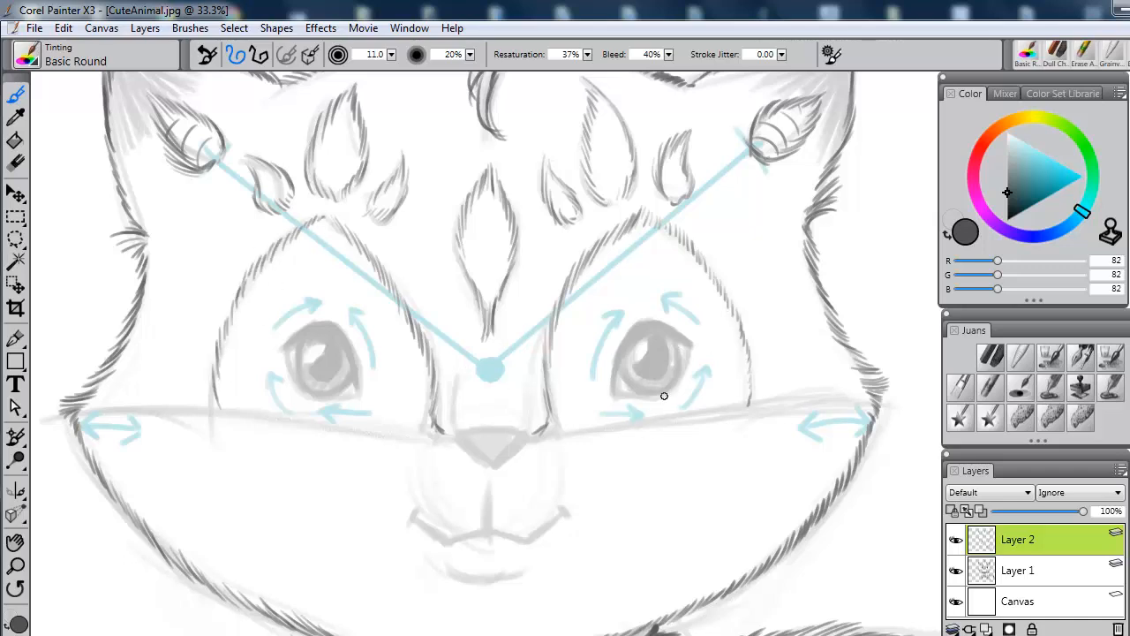
pyautogui.moveTo(664, 396); pyautogui.dragTo(874, 404)
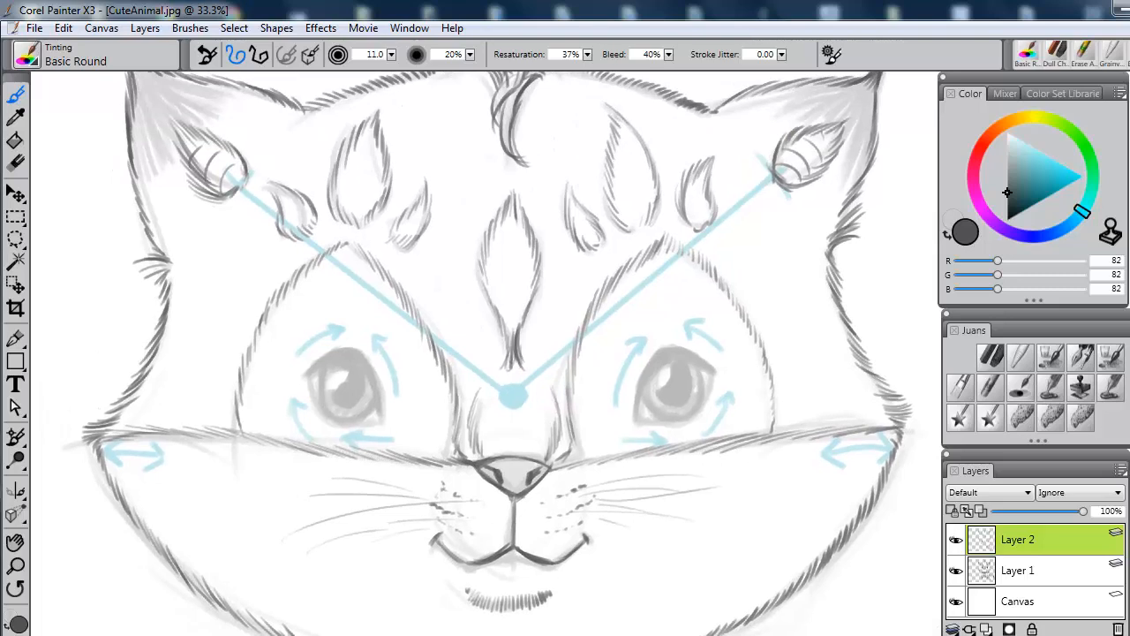
# - Outline and shade both eyes with bold dark rims and irises
pyautogui.moveTo(644, 424); pyautogui.dragTo(706, 366)
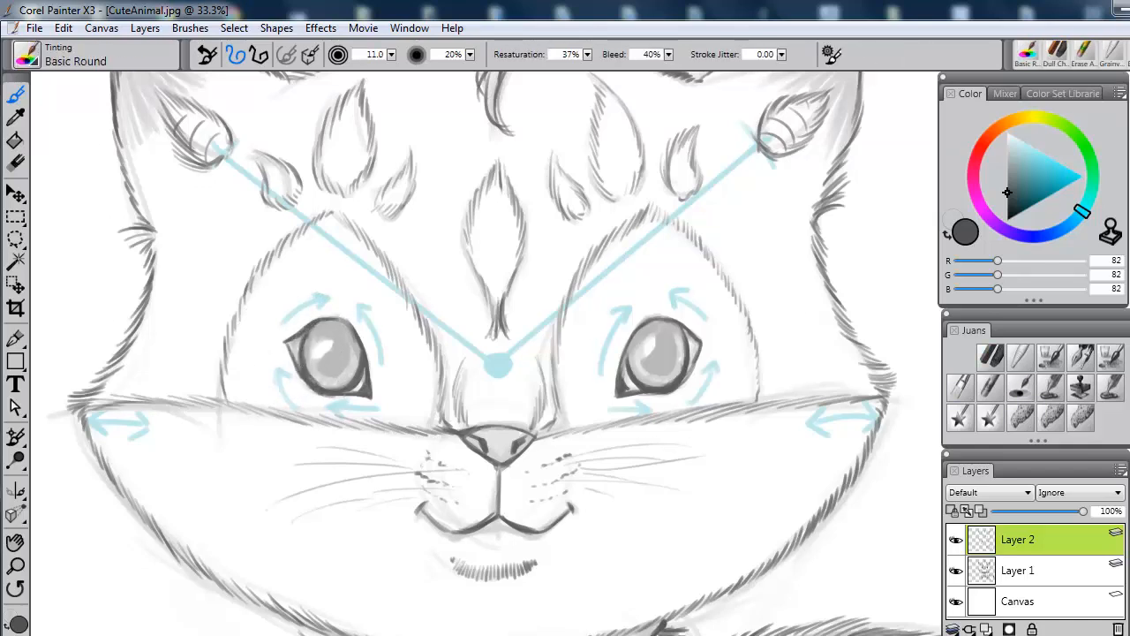
# - Darken the pupils, switch the colour to white and dab highlights into each eye
pyautogui.click(331, 353)
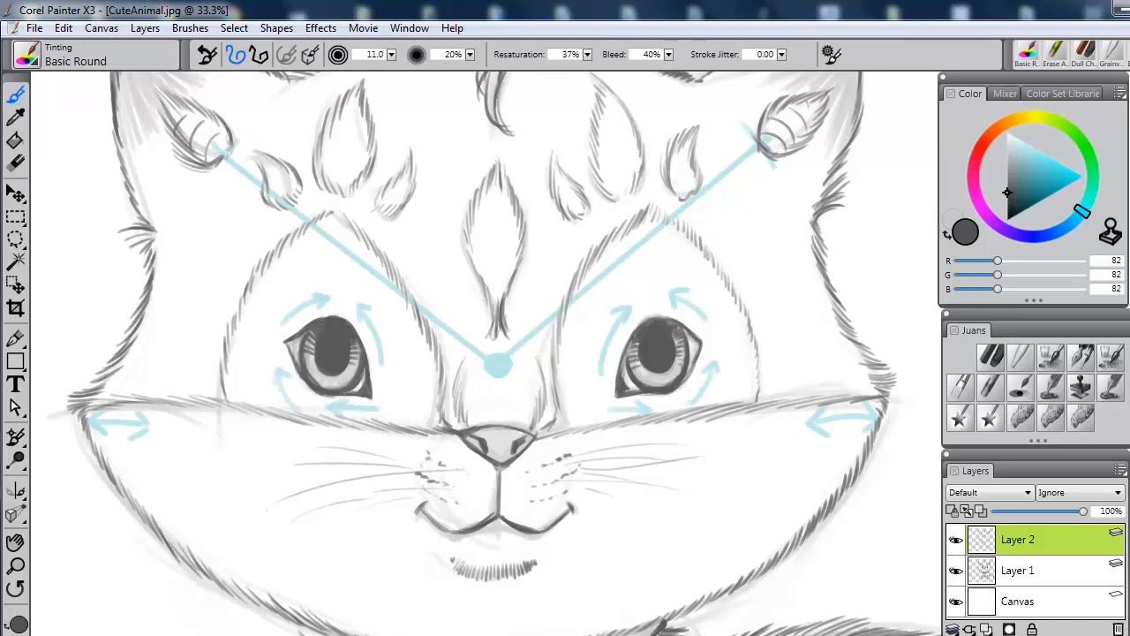
pyautogui.click(1006, 133)
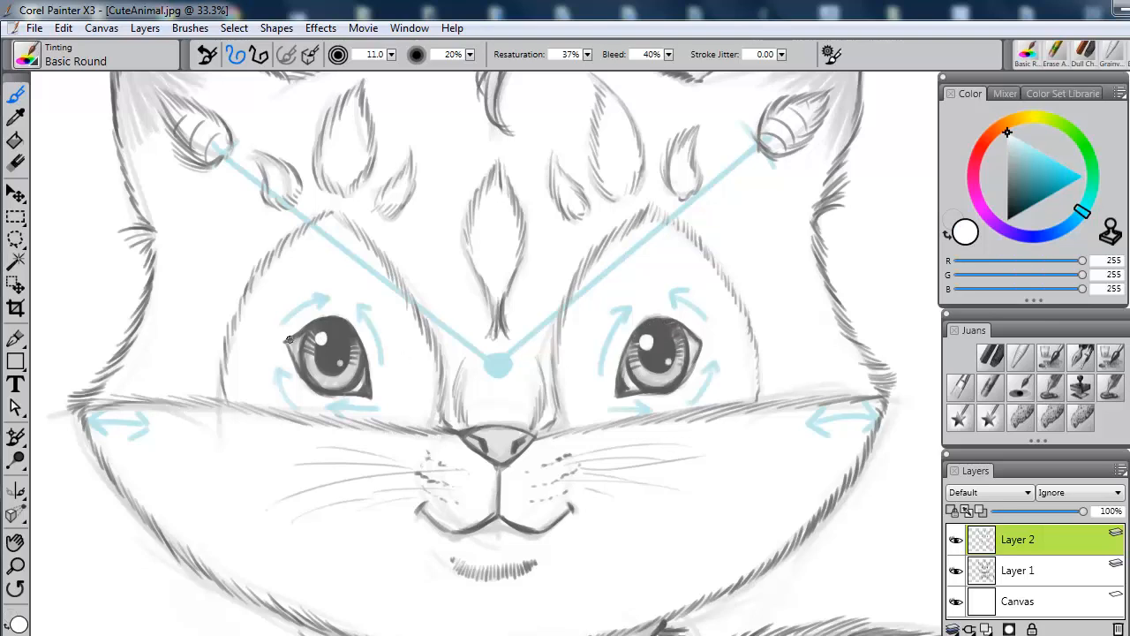
pyautogui.scroll(-3)
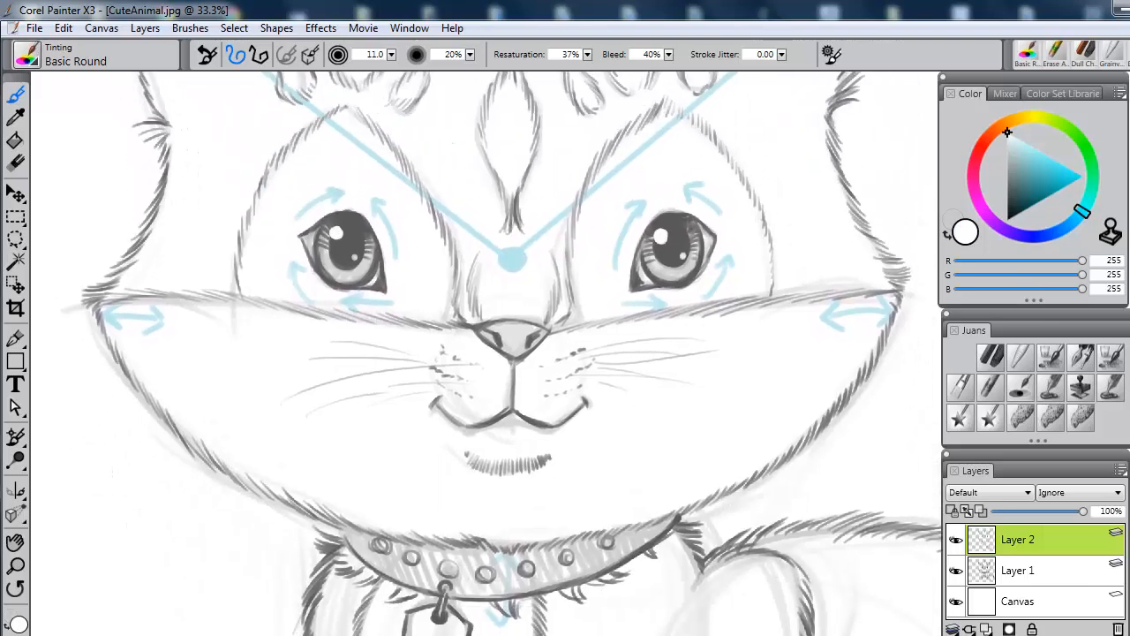